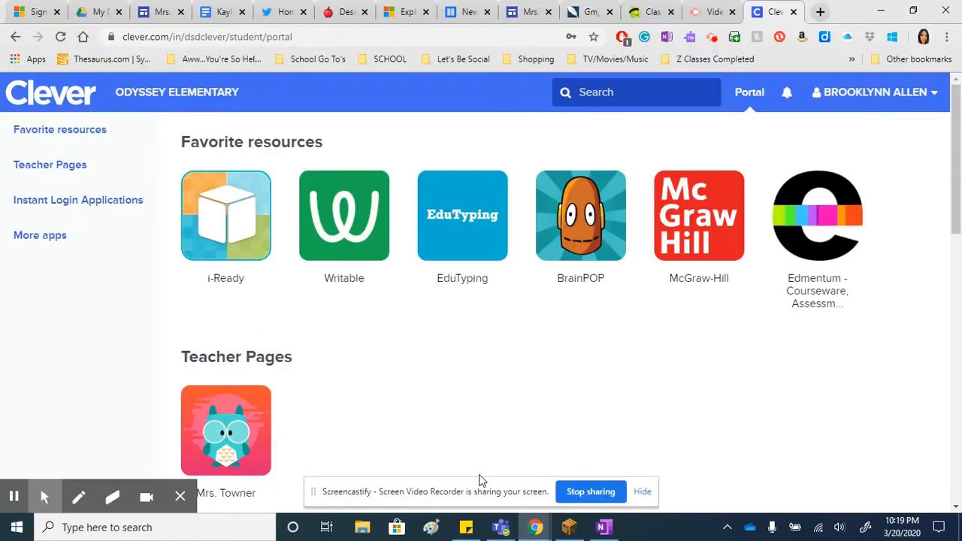
{"action": "mouse_move", "coordinate": [36, 12]}
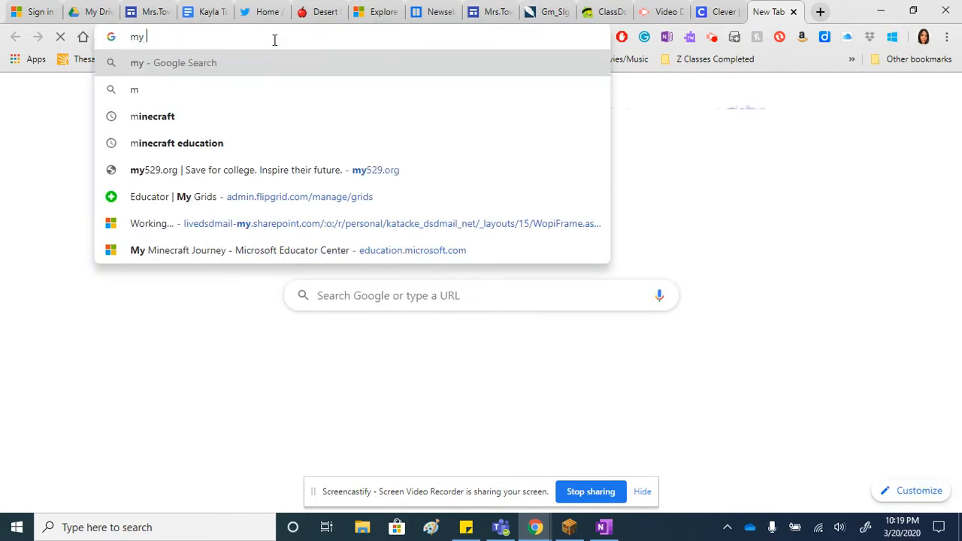
- Enter 'davis' in a new tab's address bar to reach the Outlook sign-in page
{"action": "type", "text": "davis"}
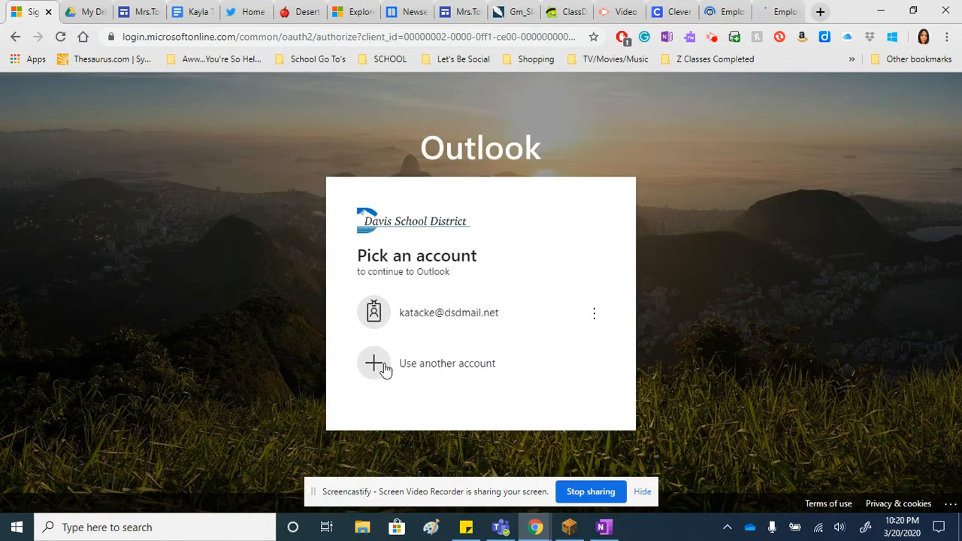
{"action": "left_click", "coordinate": [449, 311]}
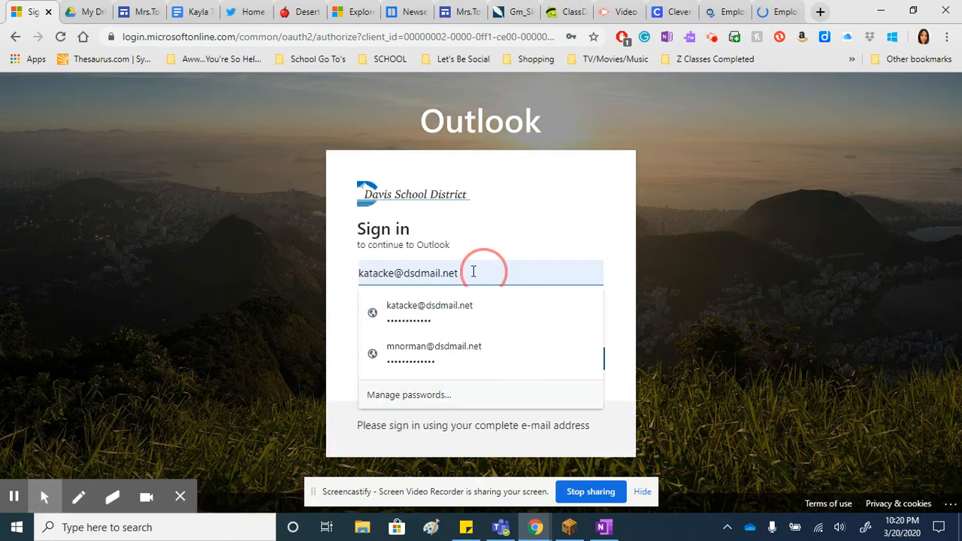
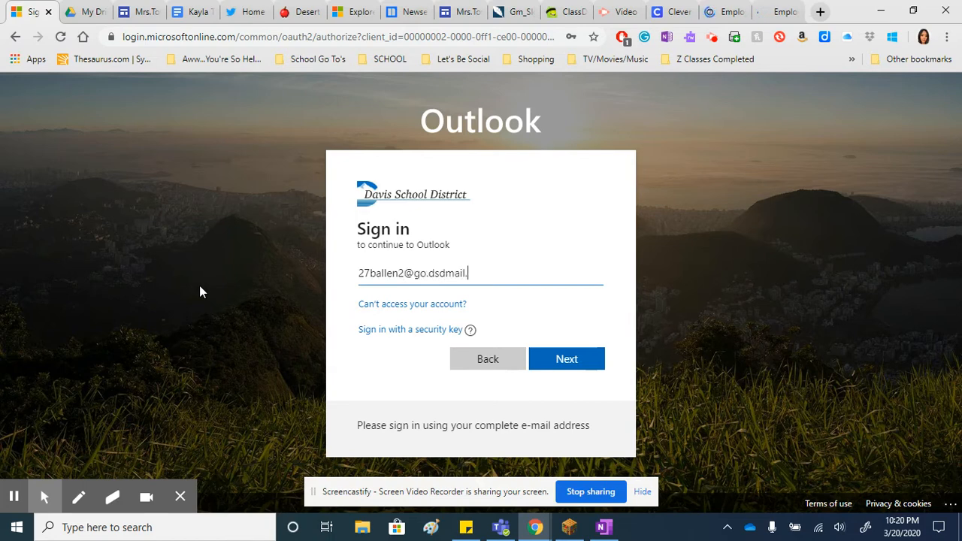
{"action": "left_click", "coordinate": [566, 358]}
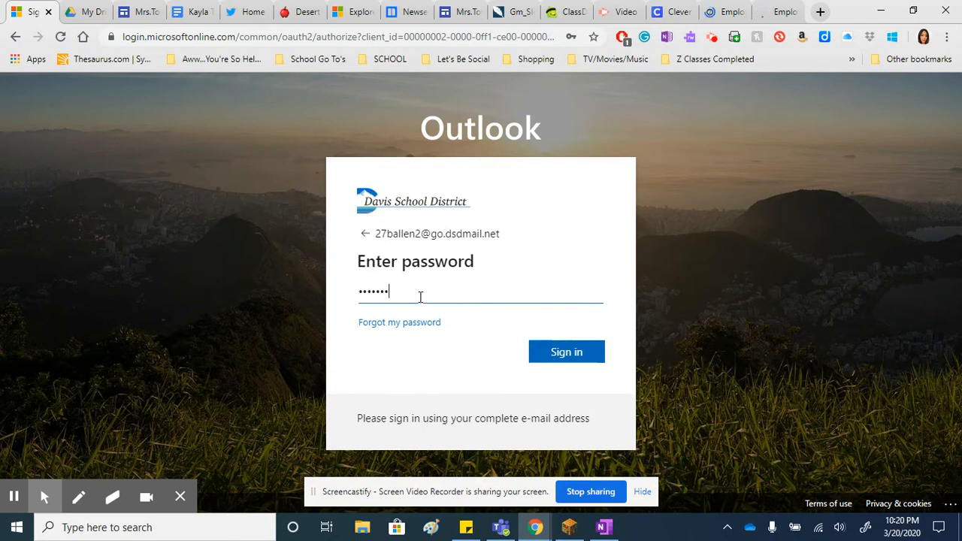
{"action": "left_click", "coordinate": [565, 352]}
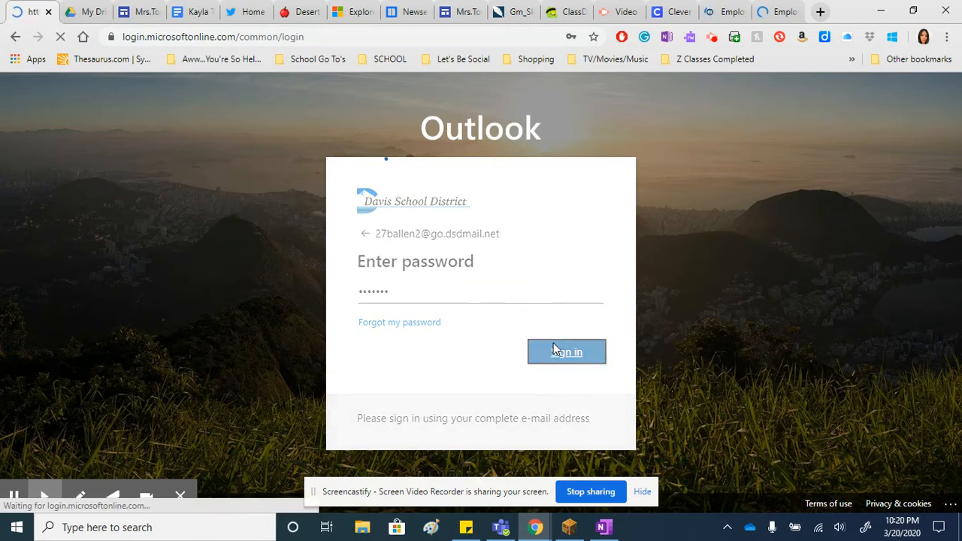
{"action": "left_click", "coordinate": [565, 352]}
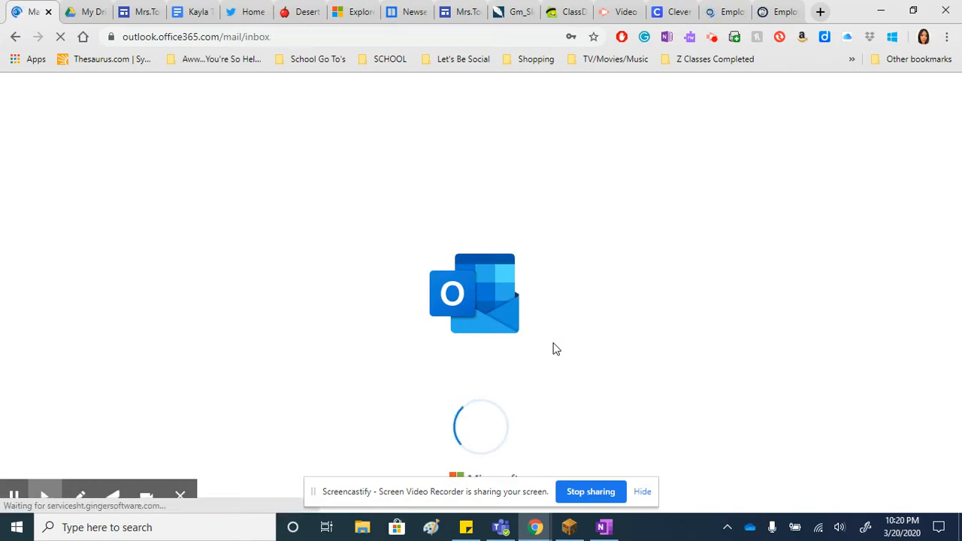
{"action": "mouse_move", "coordinate": [435, 157]}
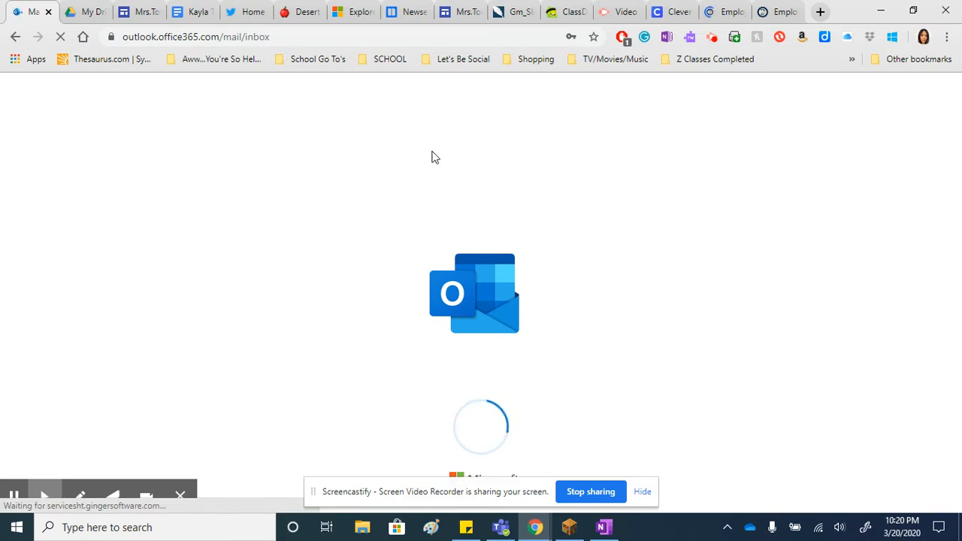
{"action": "mouse_move", "coordinate": [504, 319]}
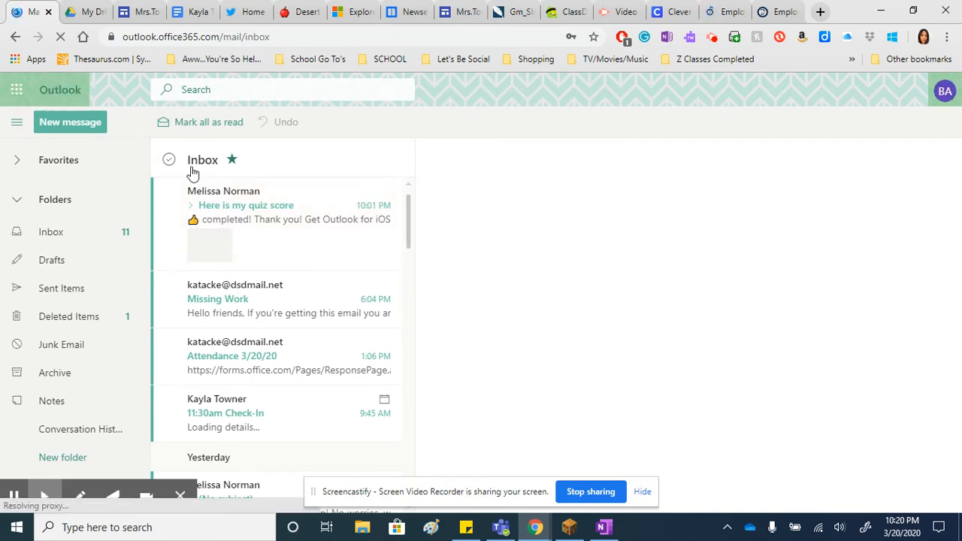
- Switch from the Outlook inbox to Microsoft Teams via the Office 365 app launcher
{"action": "left_click", "coordinate": [17, 91]}
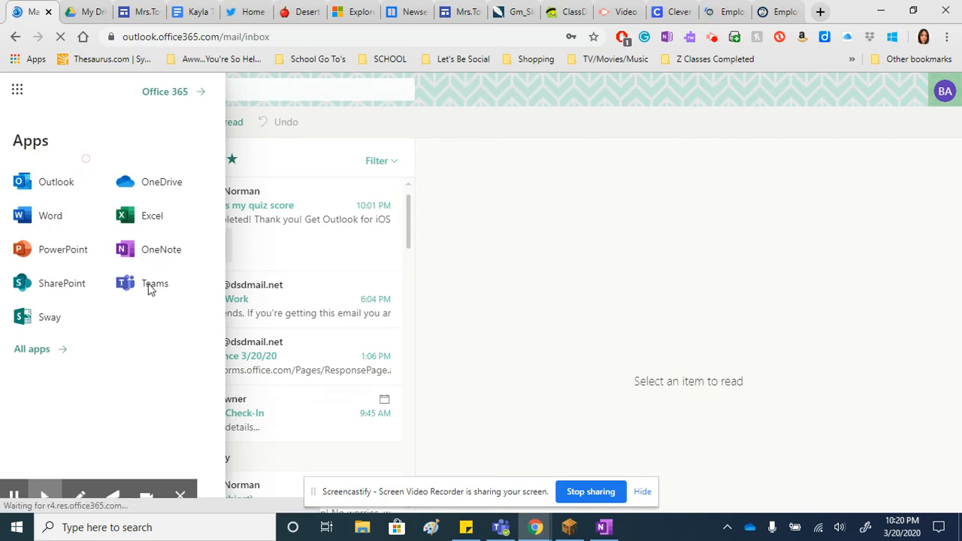
{"action": "left_click", "coordinate": [501, 527]}
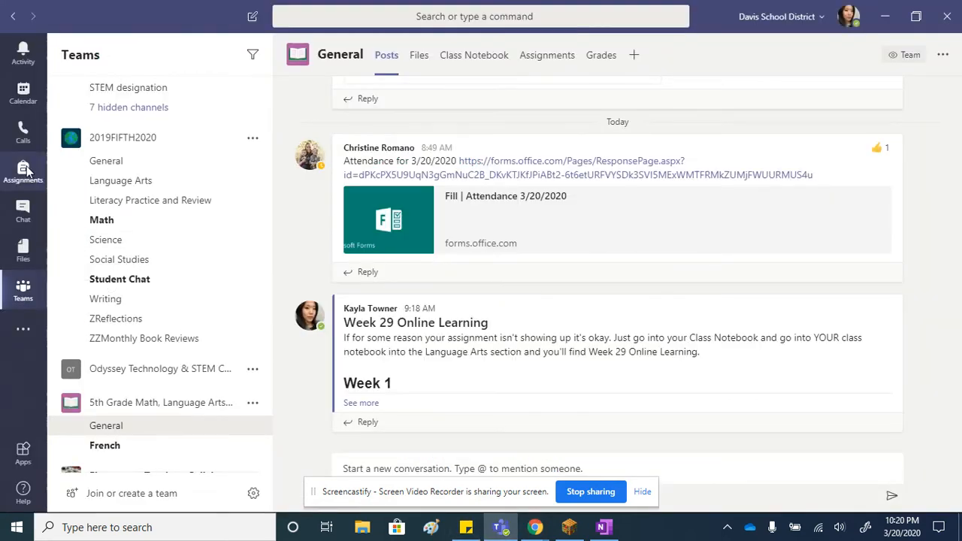
- Go to the Assignments area in Teams to choose a class
{"action": "left_click", "coordinate": [23, 168]}
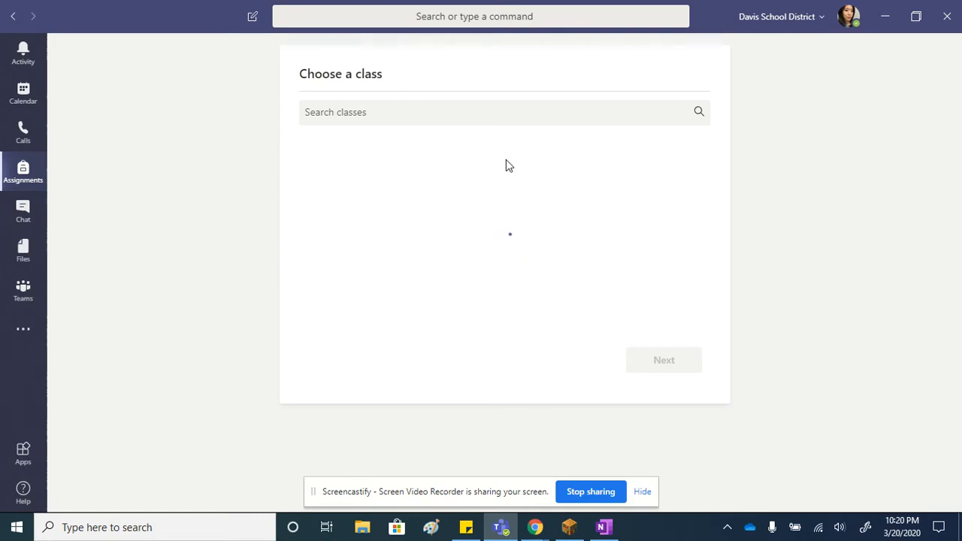
{"action": "mouse_move", "coordinate": [431, 234]}
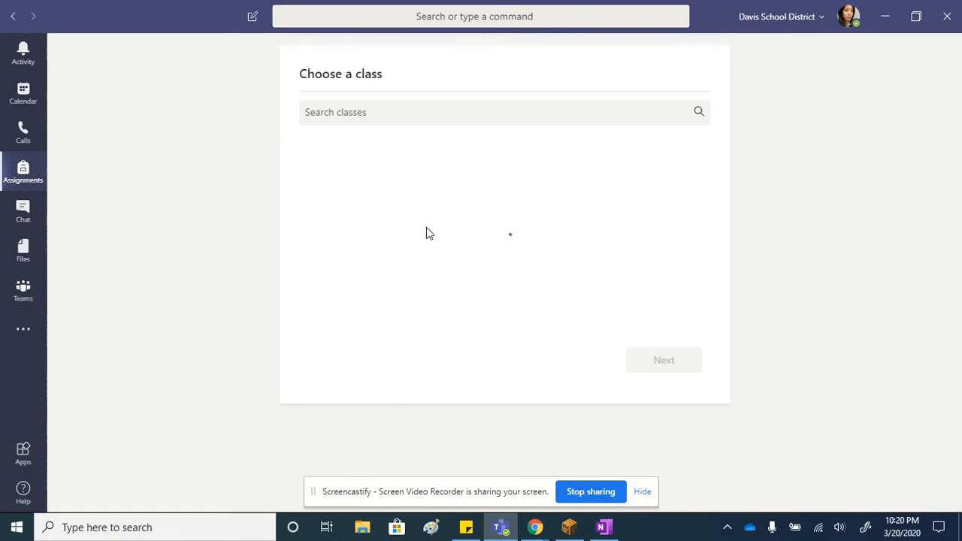
{"action": "mouse_move", "coordinate": [406, 334]}
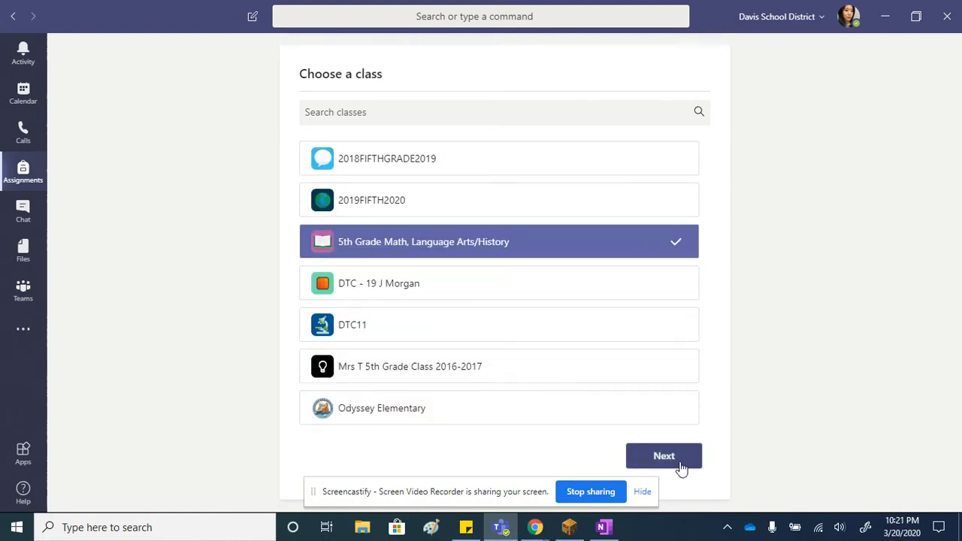
- View the class's assignments, checking the empty Graded section and revealing the three drafts
{"action": "left_click", "coordinate": [665, 456]}
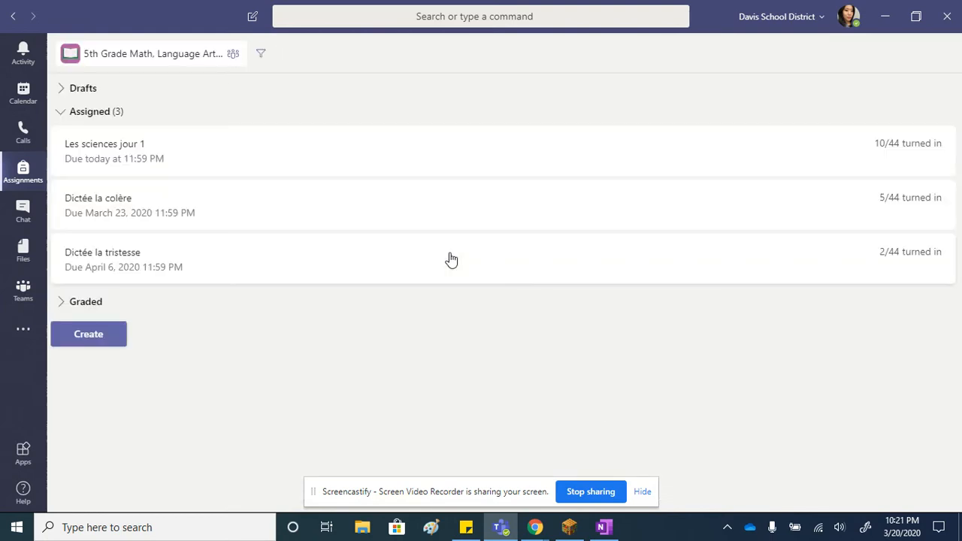
{"action": "mouse_move", "coordinate": [143, 288]}
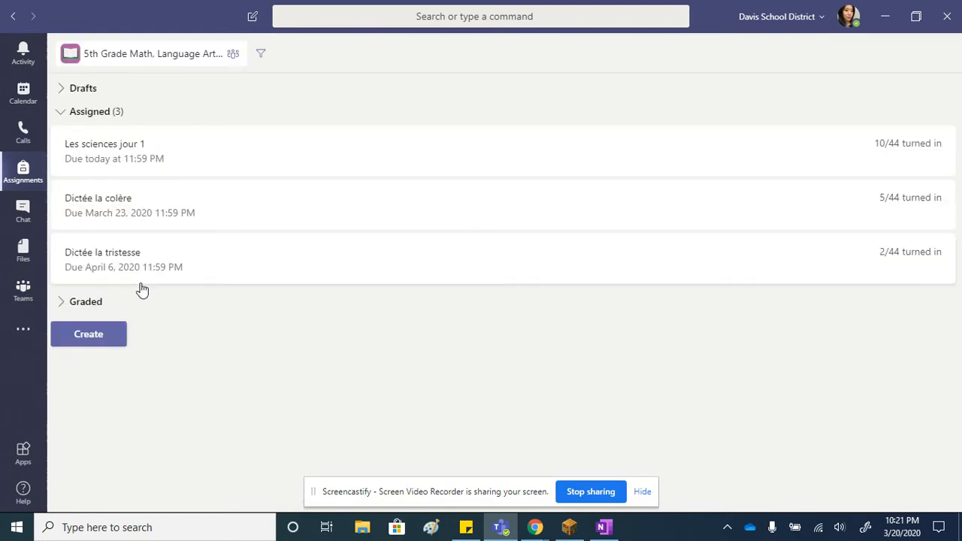
{"action": "mouse_move", "coordinate": [215, 235]}
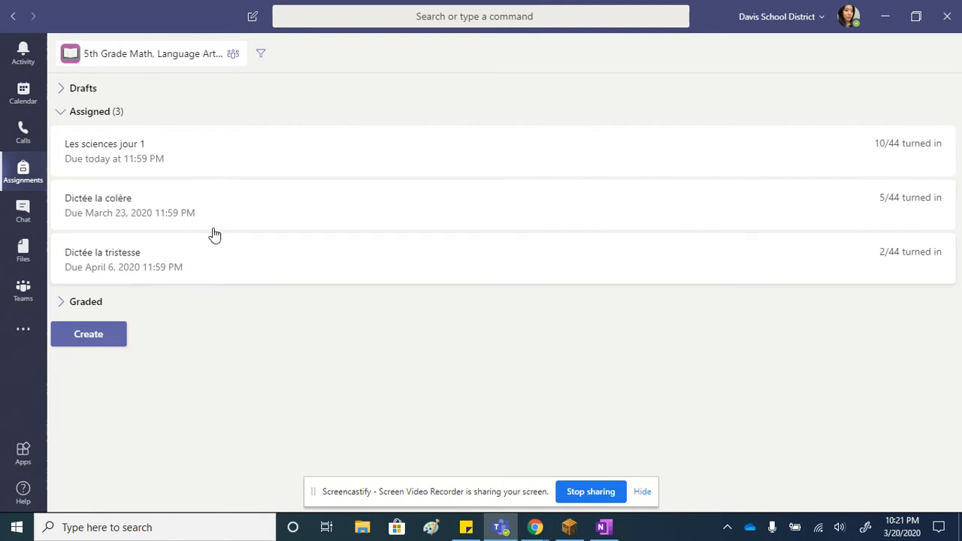
{"action": "mouse_move", "coordinate": [147, 274]}
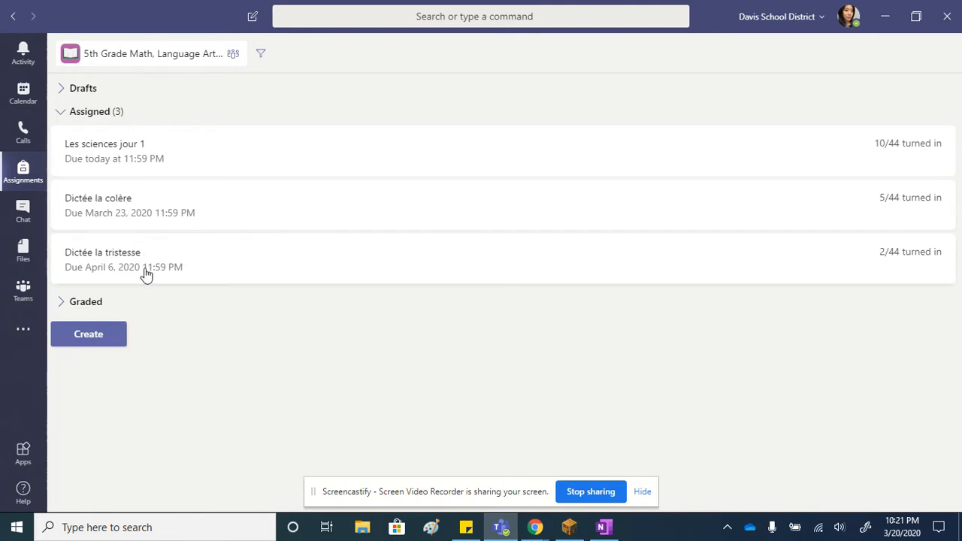
{"action": "left_click", "coordinate": [86, 301]}
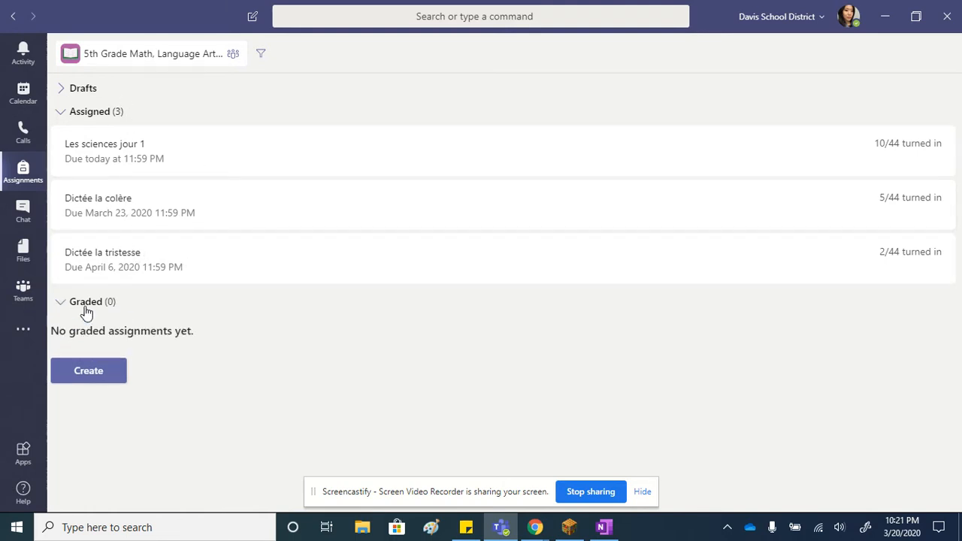
{"action": "left_click", "coordinate": [60, 301]}
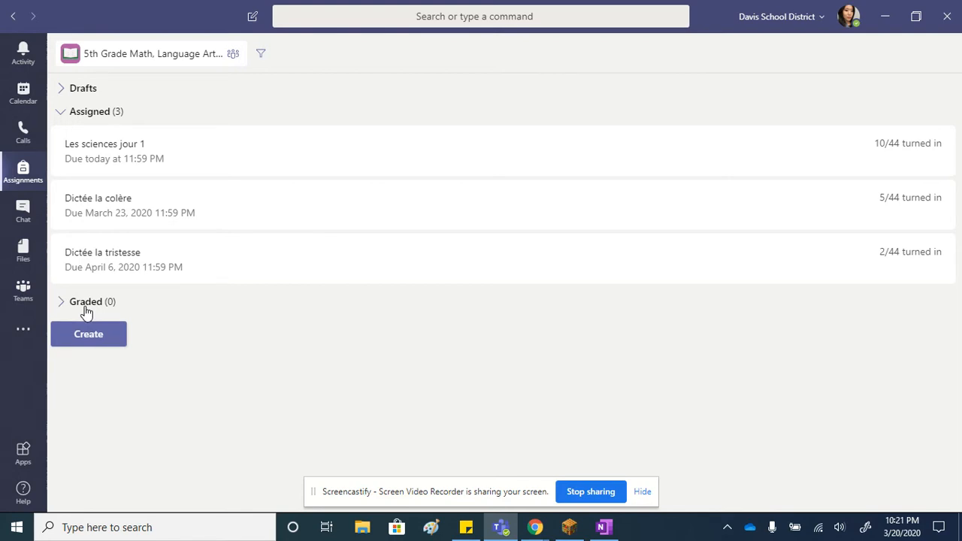
{"action": "mouse_move", "coordinate": [153, 218]}
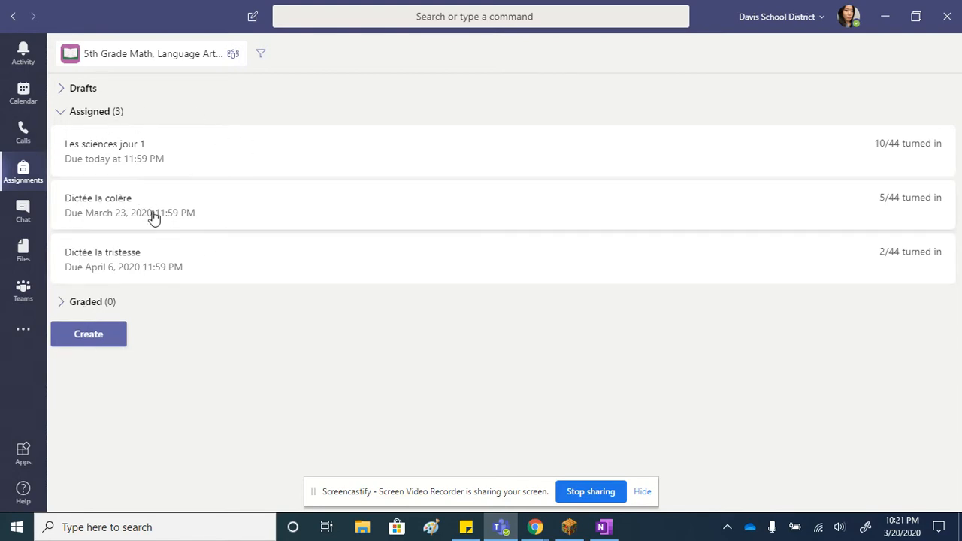
{"action": "mouse_move", "coordinate": [132, 192]}
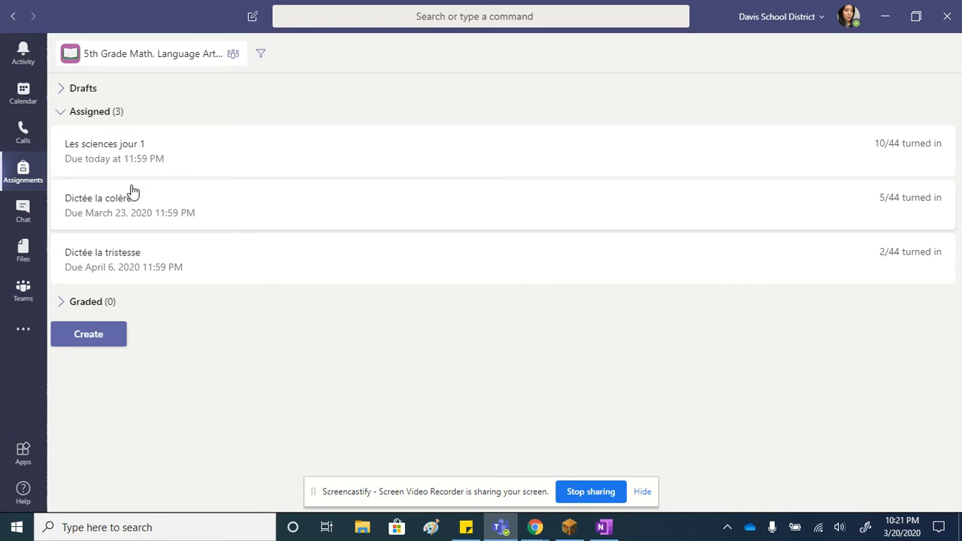
{"action": "left_click", "coordinate": [82, 87]}
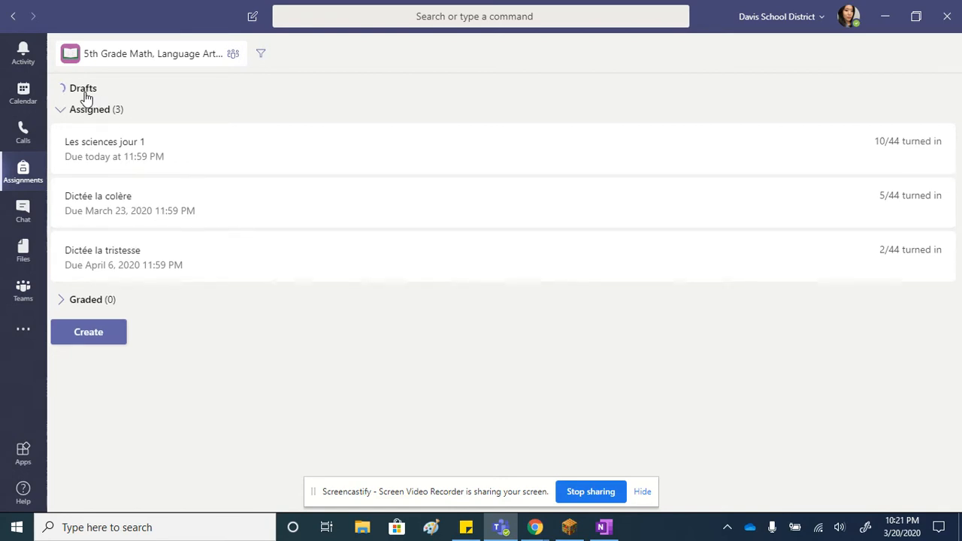
{"action": "left_click", "coordinate": [83, 88]}
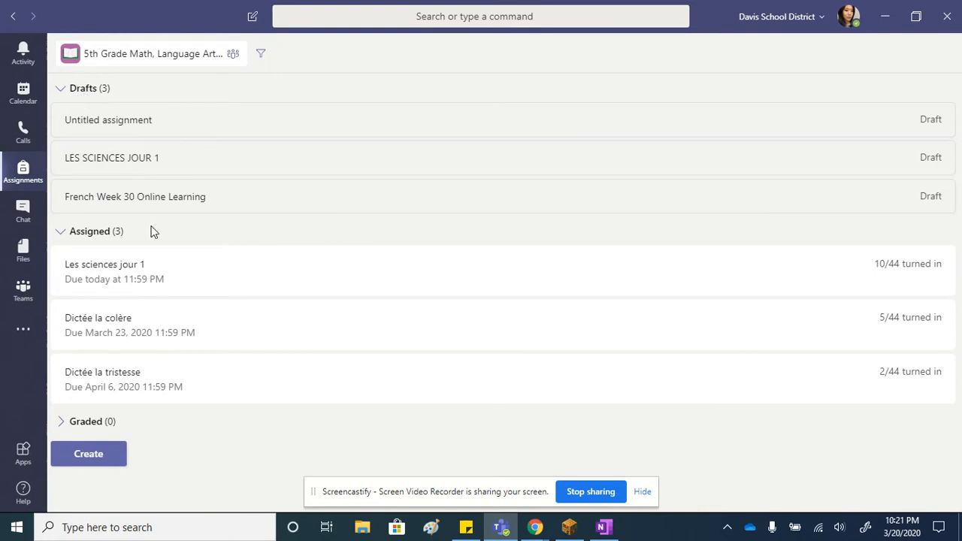
- Review a student's FRENCH SCIENCES.docx submission and close it
{"action": "left_click", "coordinate": [105, 265]}
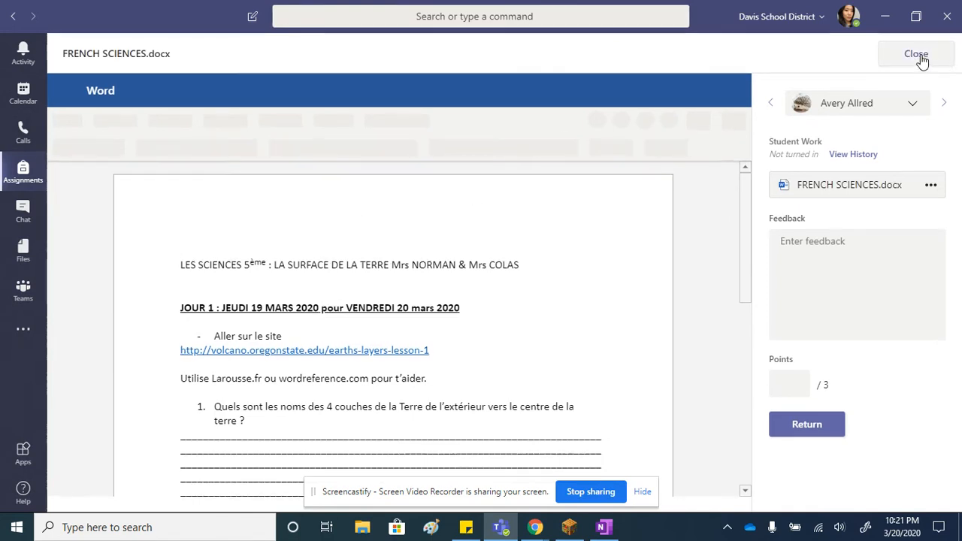
{"action": "left_click", "coordinate": [917, 55]}
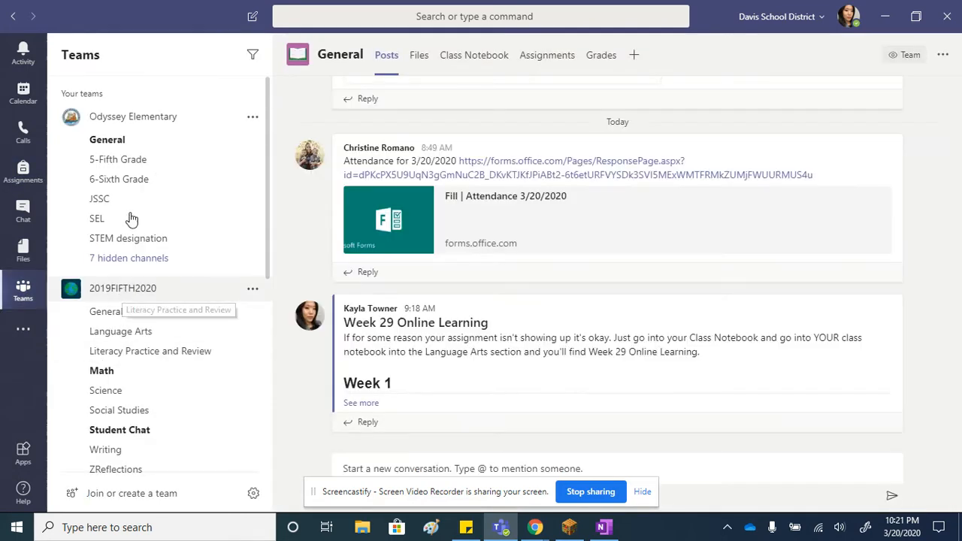
- Open the General channel's Class Notebook on its Welcome page
{"action": "scroll", "scroll_direction": "down", "scroll_amount": 3}
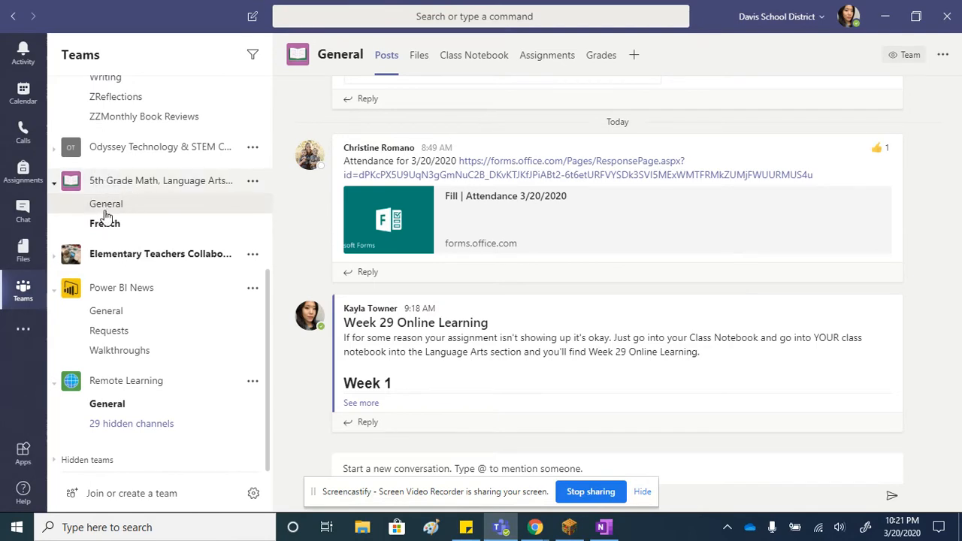
{"action": "mouse_move", "coordinate": [474, 54]}
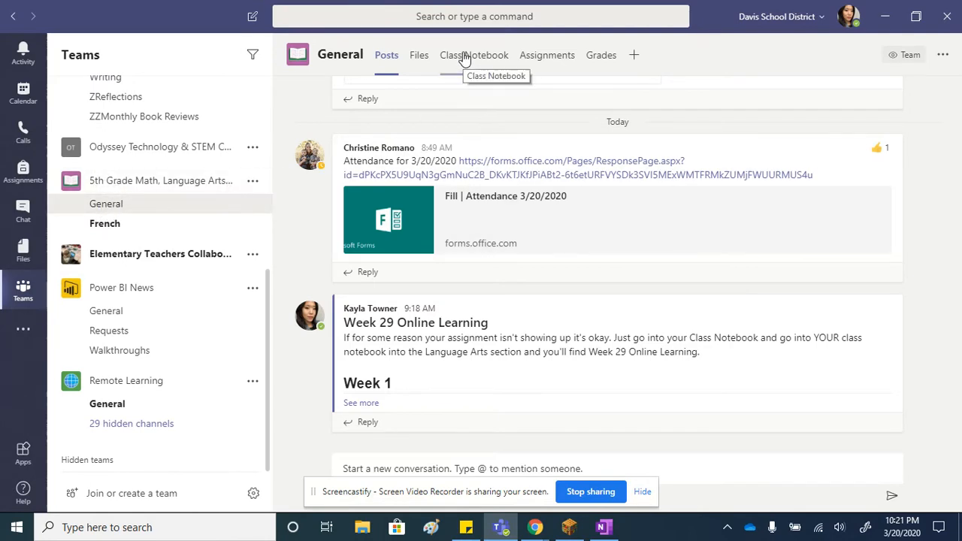
{"action": "left_click", "coordinate": [473, 54]}
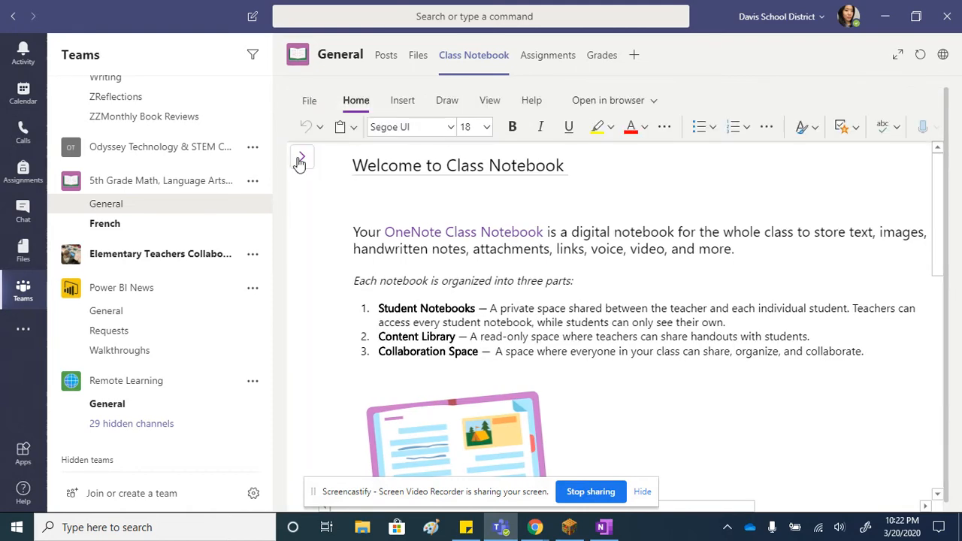
- Navigate to the French Week 29 Online Learning page in the student's Language Arts section
{"action": "left_click", "coordinate": [301, 161]}
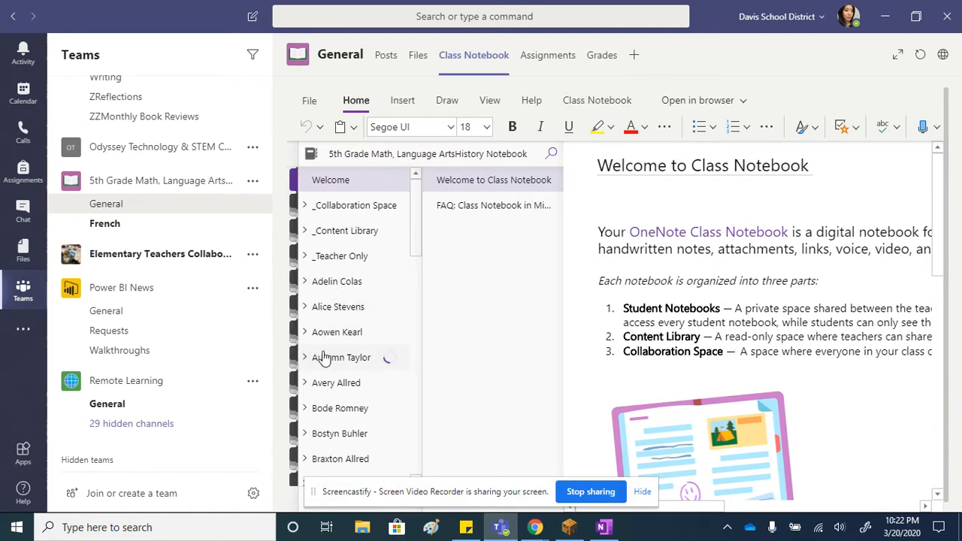
{"action": "scroll", "scroll_direction": "down", "scroll_amount": 3}
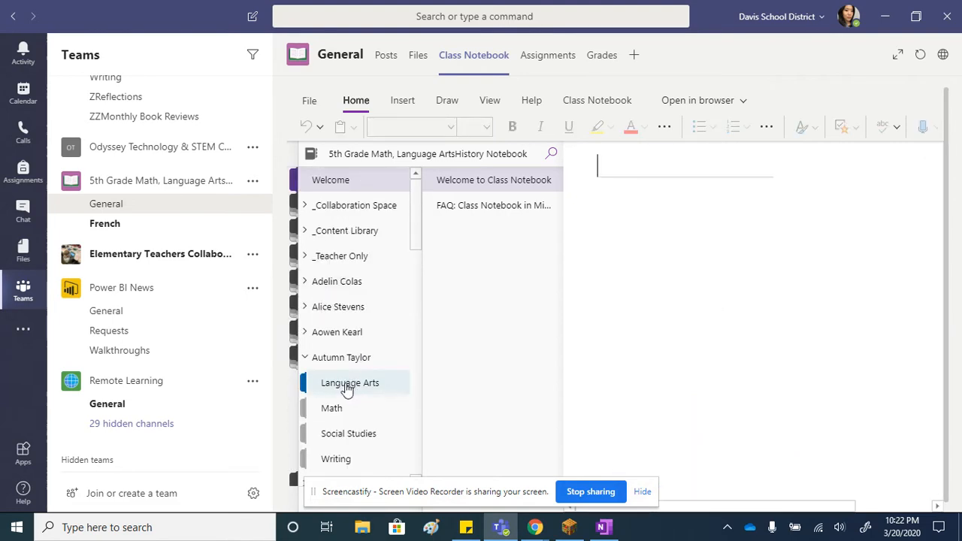
{"action": "left_click", "coordinate": [349, 384]}
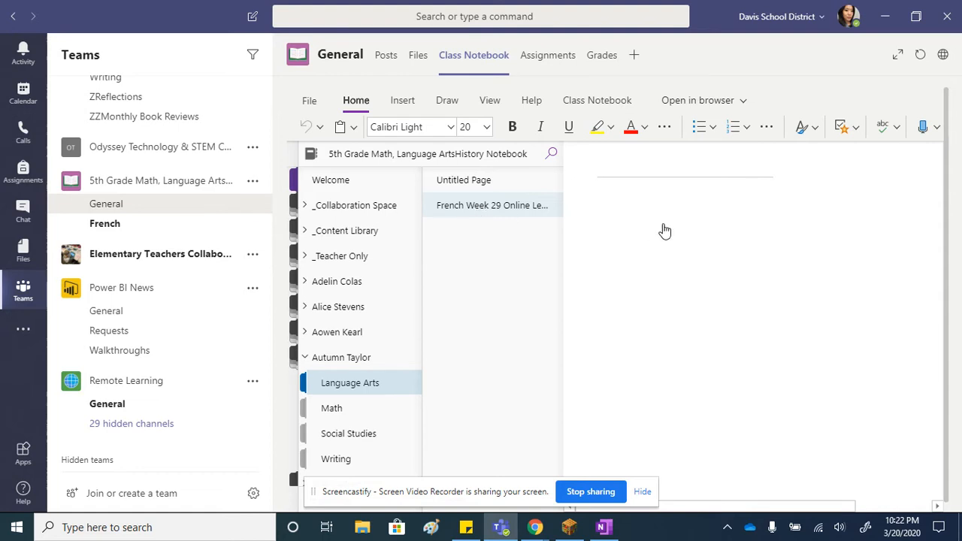
{"action": "left_click", "coordinate": [494, 205]}
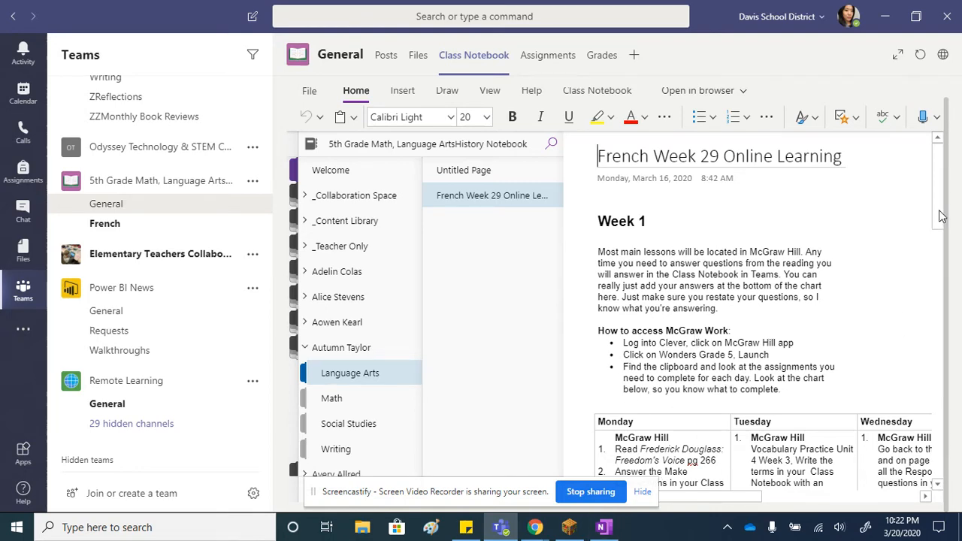
{"action": "scroll", "scroll_direction": "down", "scroll_amount": 3}
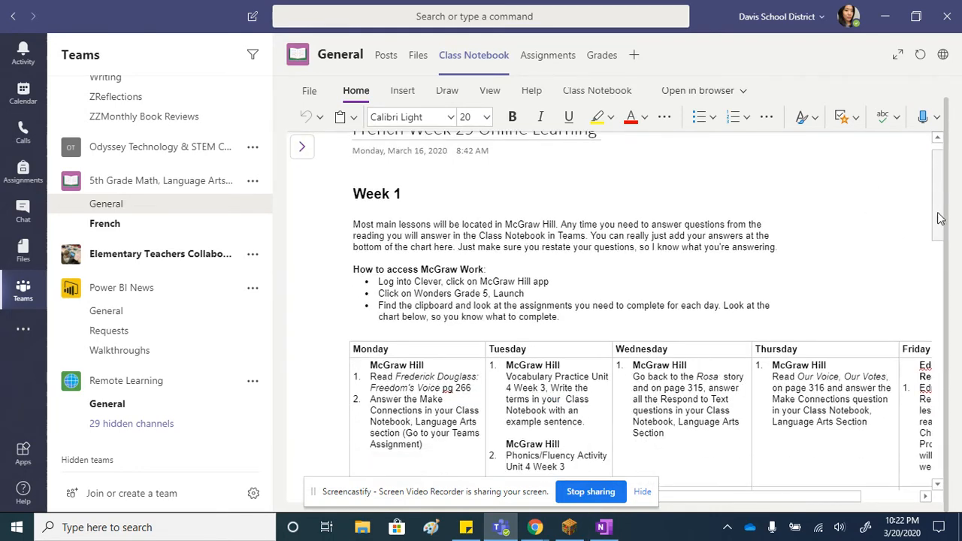
{"action": "scroll", "scroll_direction": "down", "scroll_amount": 3}
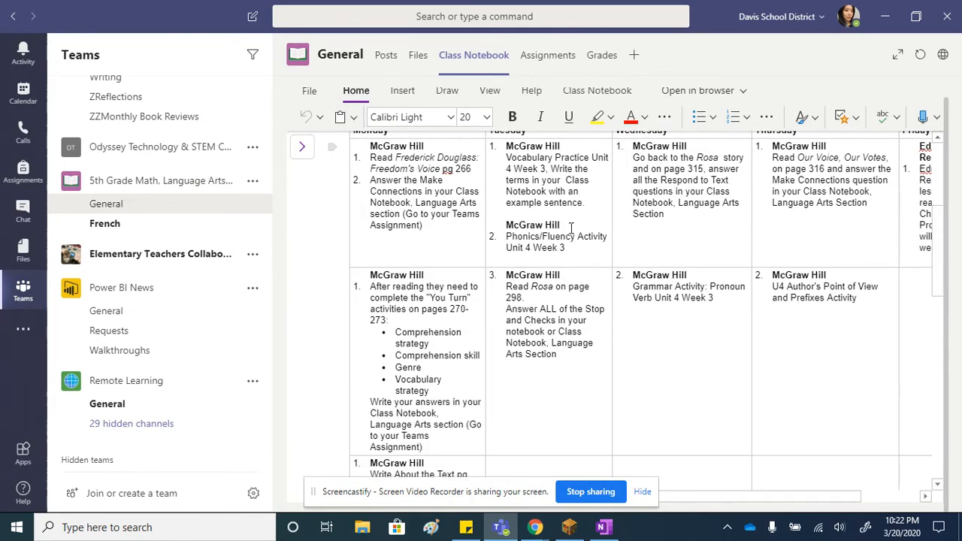
{"action": "mouse_move", "coordinate": [938, 264]}
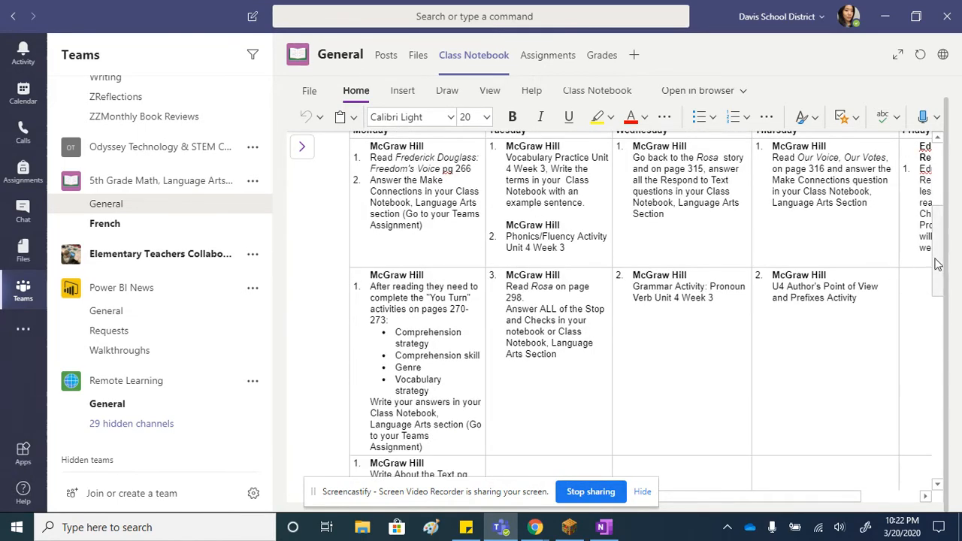
{"action": "scroll", "scroll_direction": "down", "scroll_amount": 3}
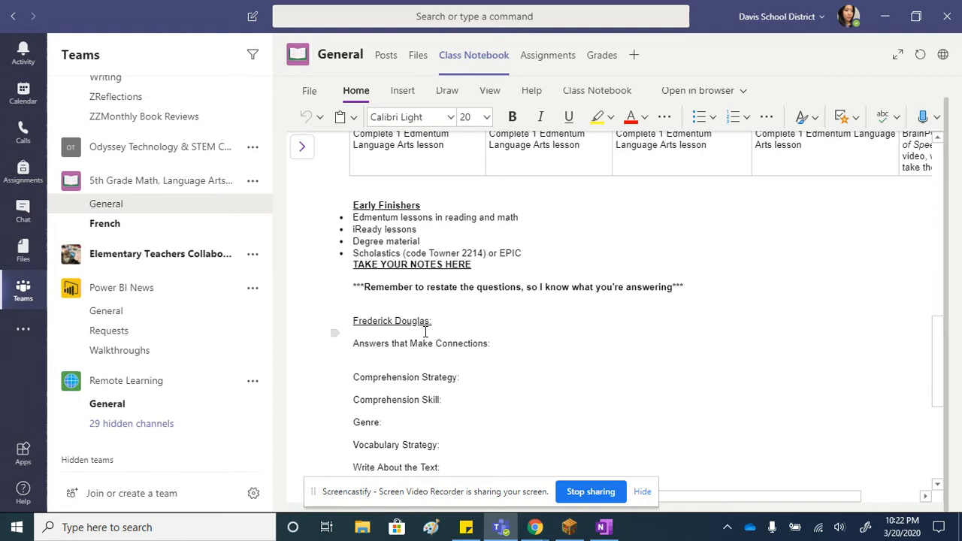
{"action": "scroll", "scroll_direction": "down", "scroll_amount": 3}
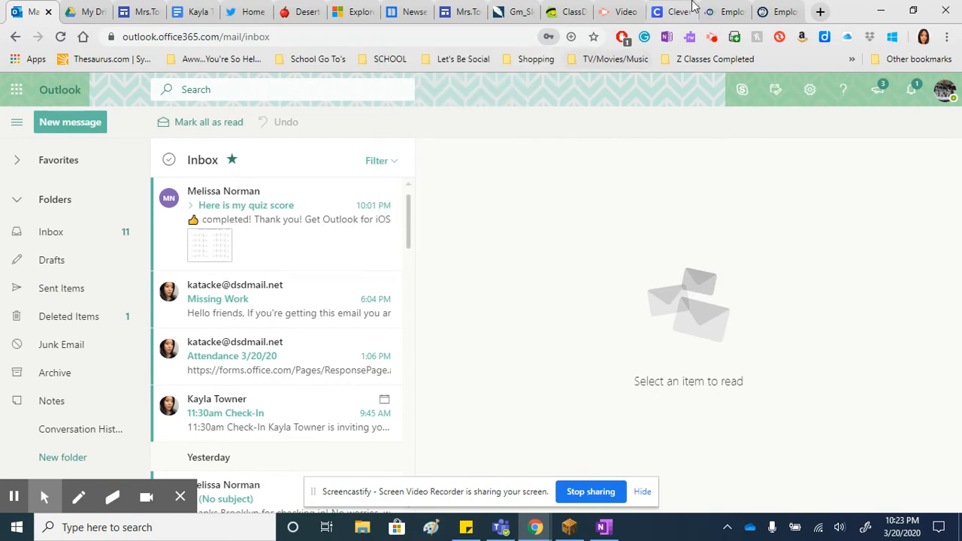
- Launch McGraw-Hill from the Clever portal's favorite resources to reach My Classes
{"action": "left_click", "coordinate": [665, 12]}
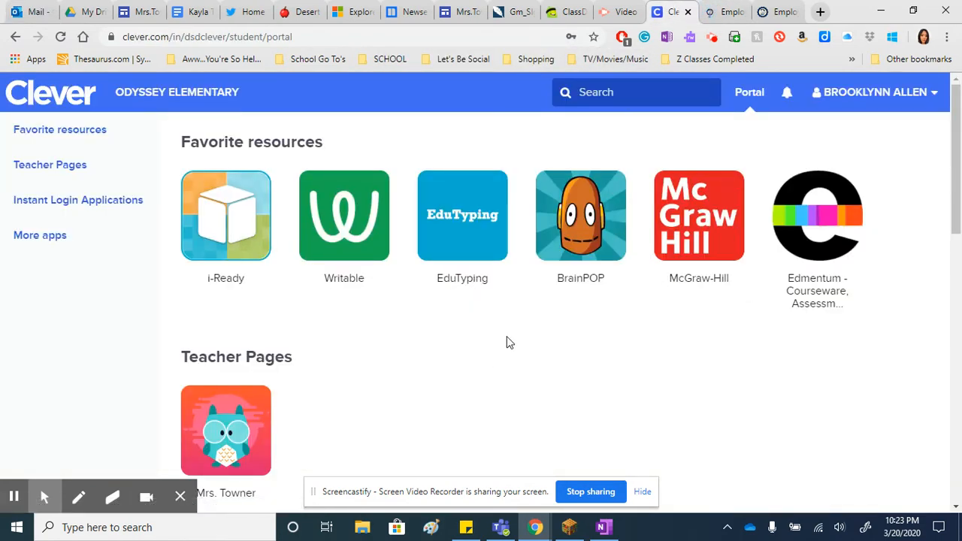
{"action": "left_click", "coordinate": [698, 217]}
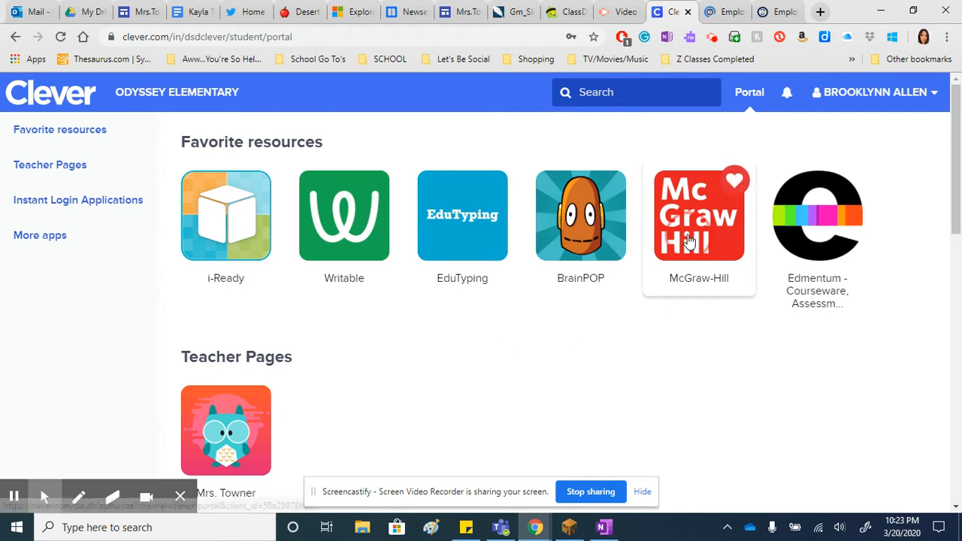
{"action": "left_click", "coordinate": [698, 217]}
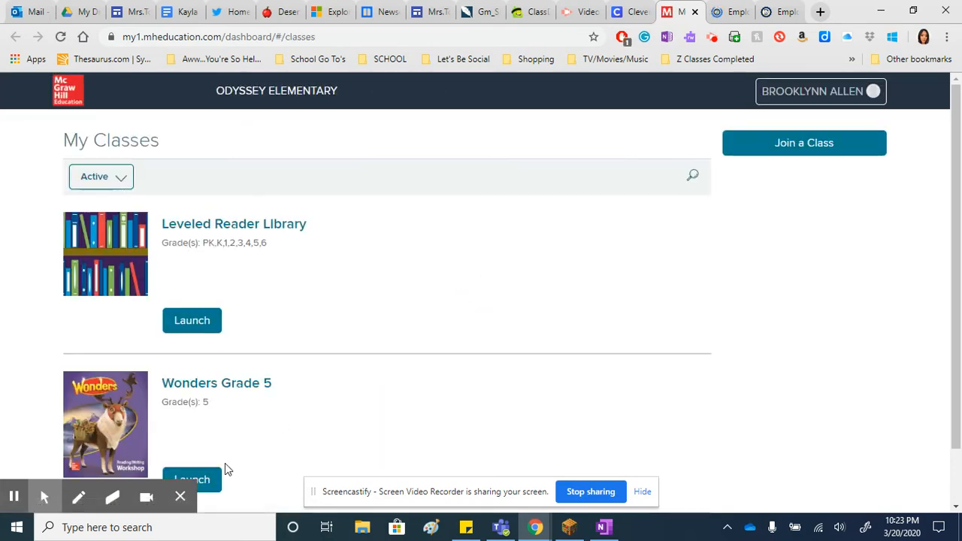
- Launch Wonders Grade 5 and scroll its to-do list to the U4W3 Frederick Douglass assignment
{"action": "left_click", "coordinate": [192, 478]}
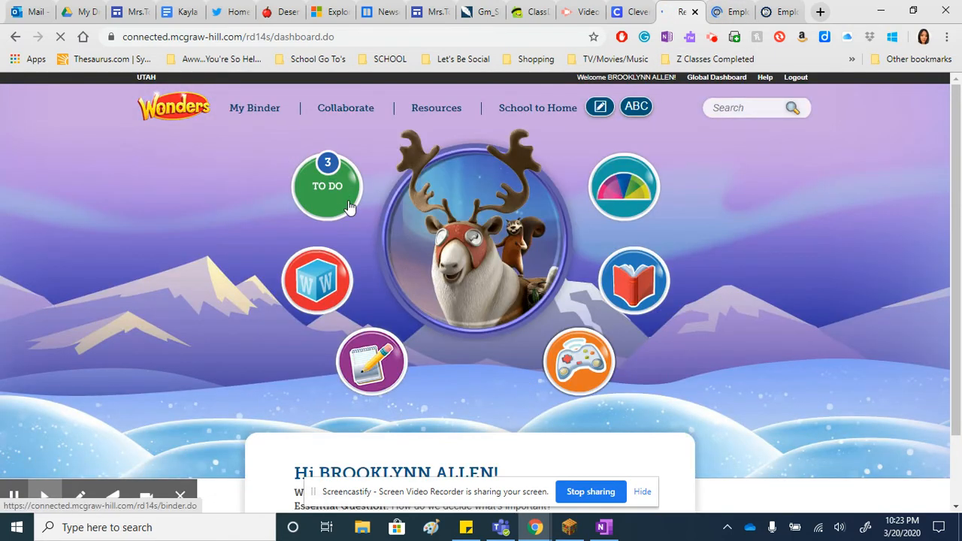
{"action": "left_click", "coordinate": [328, 187]}
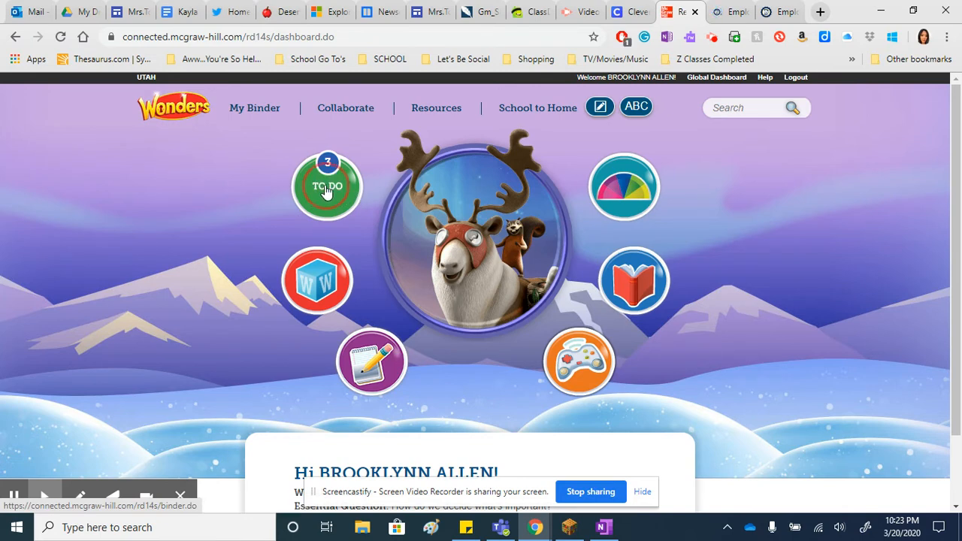
{"action": "left_click", "coordinate": [328, 186]}
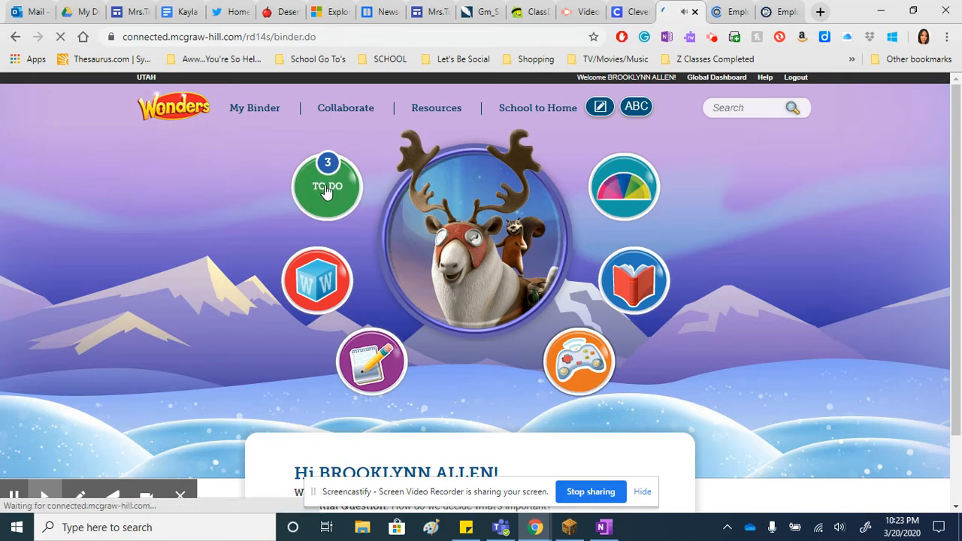
{"action": "left_click", "coordinate": [260, 108]}
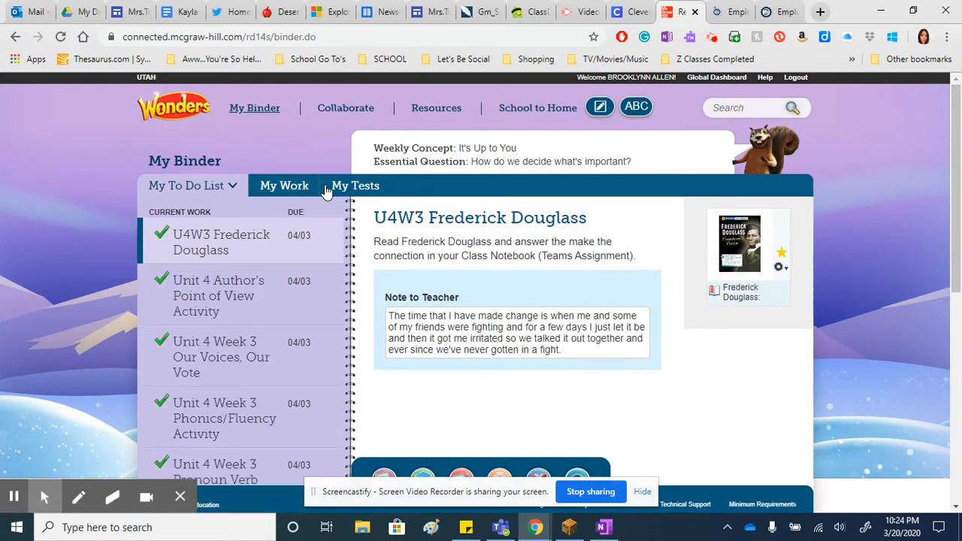
{"action": "scroll", "scroll_direction": "down", "scroll_amount": 3}
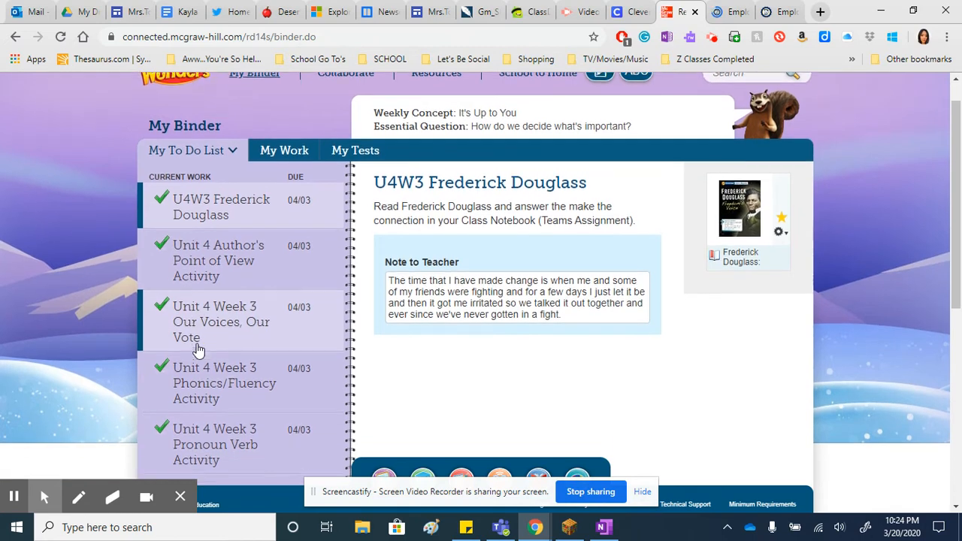
{"action": "scroll", "scroll_direction": "down", "scroll_amount": 3}
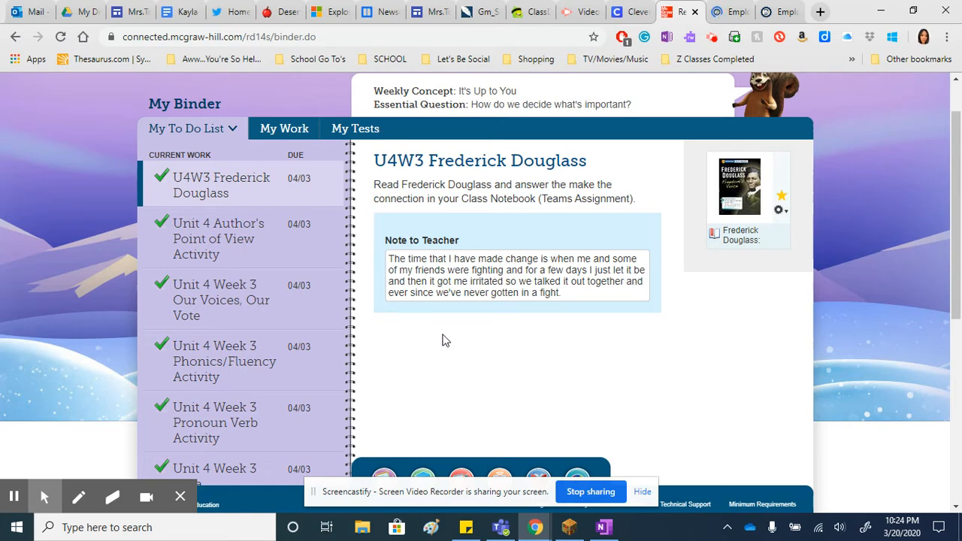
{"action": "scroll", "scroll_direction": "down", "scroll_amount": 3}
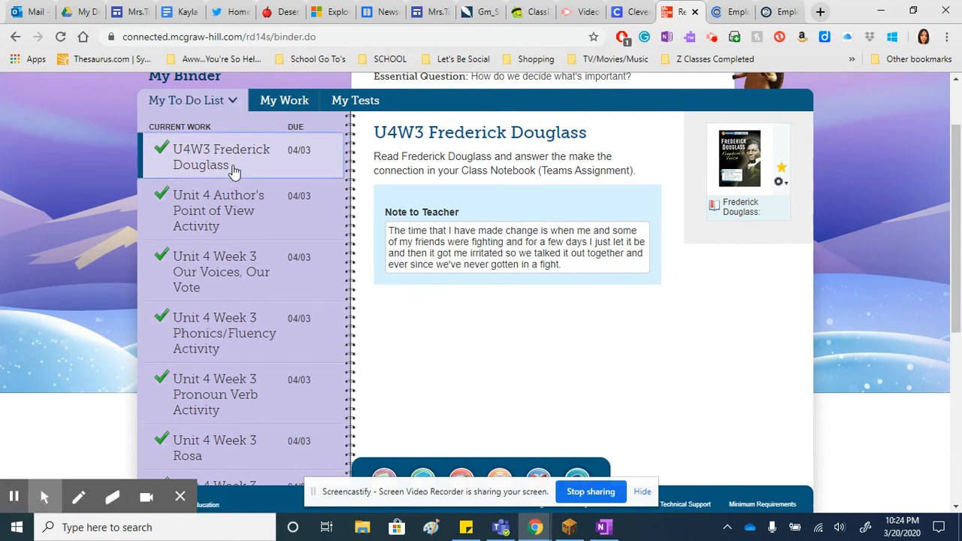
{"action": "mouse_move", "coordinate": [283, 158]}
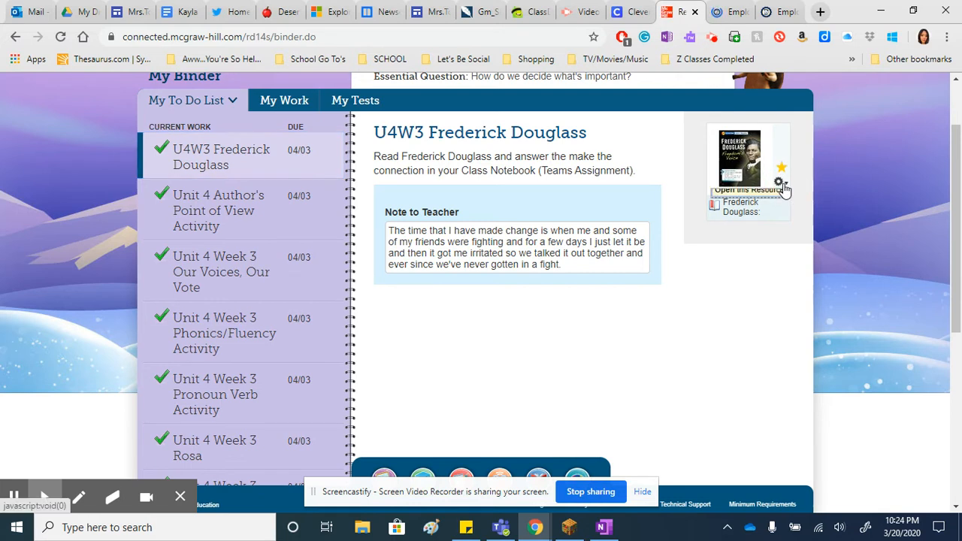
{"action": "left_click", "coordinate": [749, 189]}
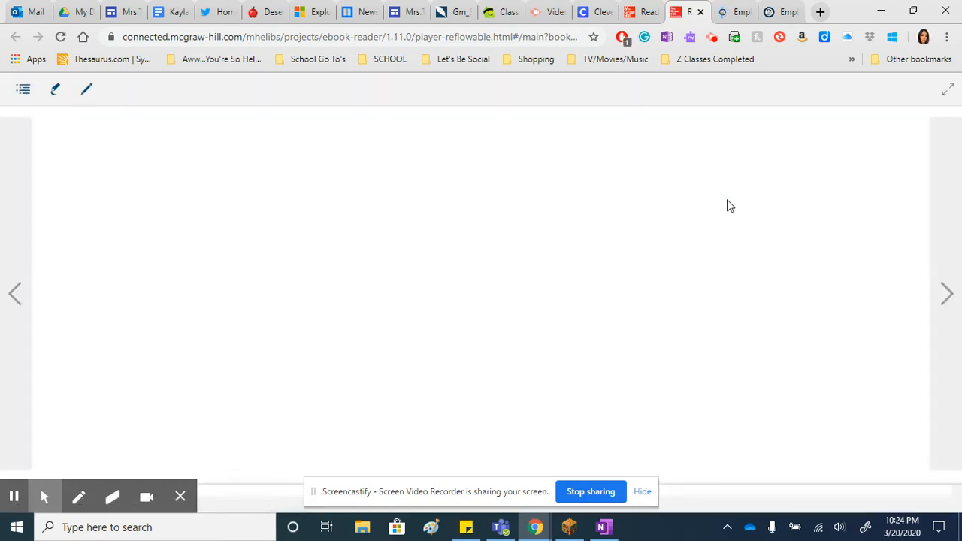
{"action": "left_click", "coordinate": [23, 89]}
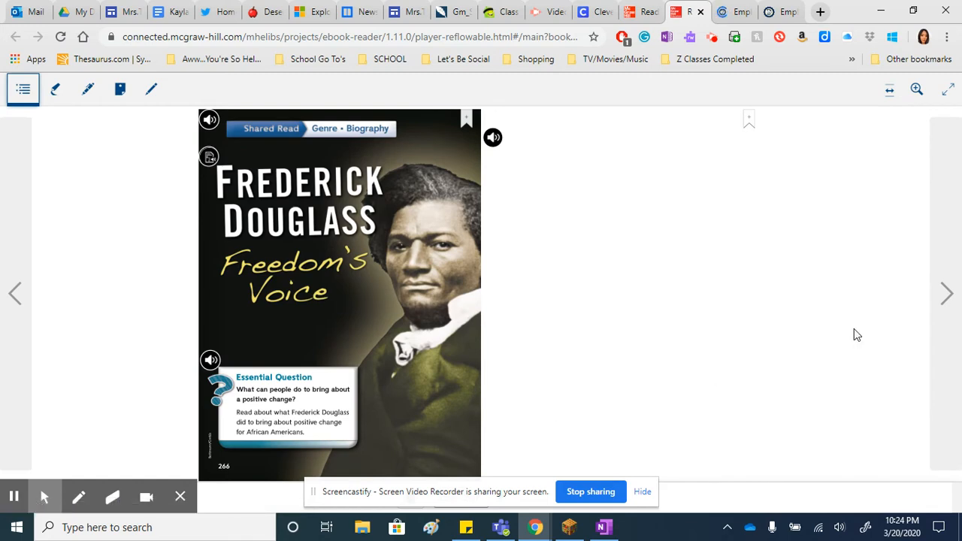
{"action": "left_click", "coordinate": [948, 294]}
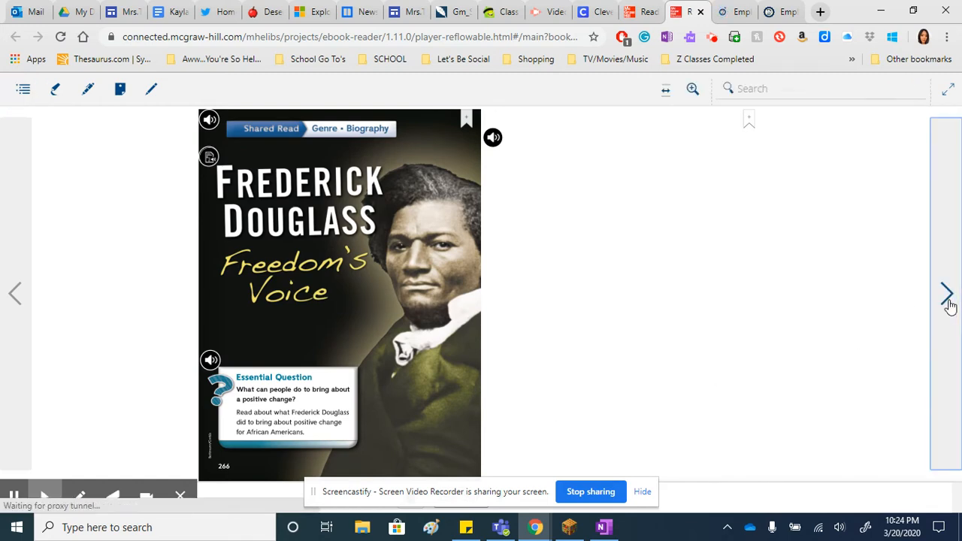
{"action": "left_click", "coordinate": [947, 294]}
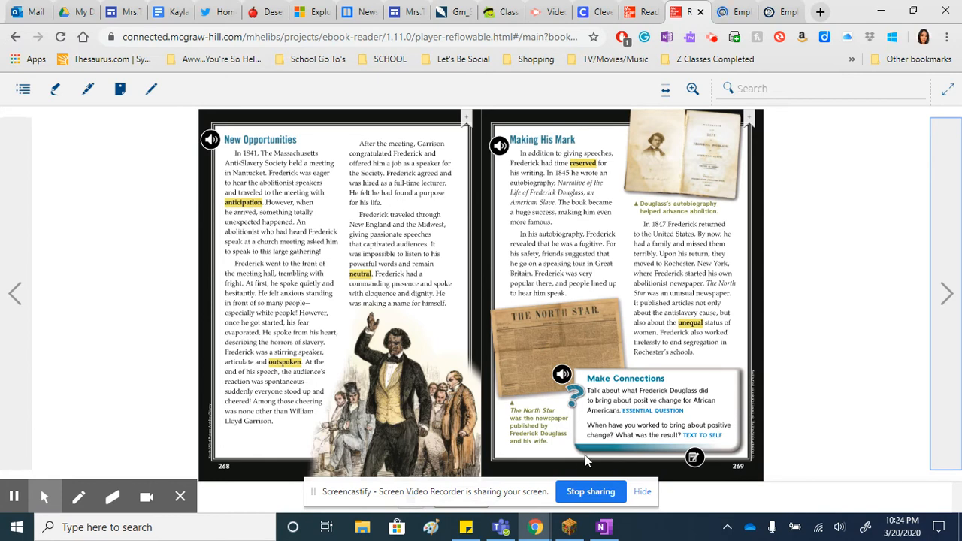
{"action": "left_click", "coordinate": [949, 294]}
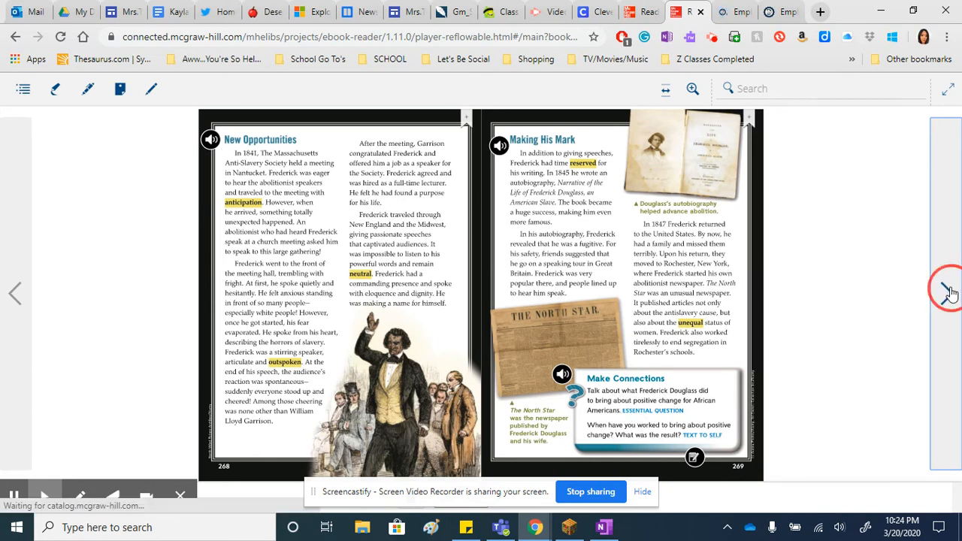
{"action": "left_click", "coordinate": [949, 293]}
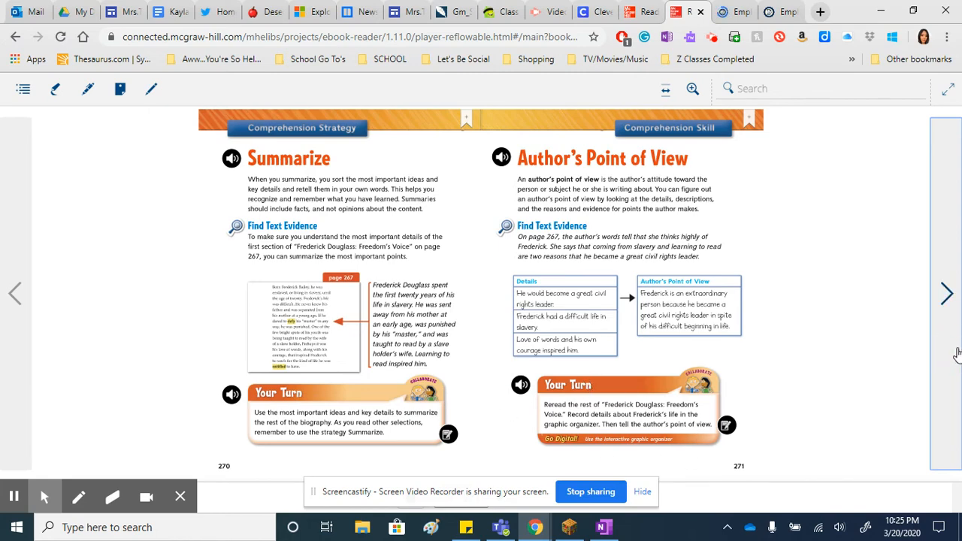
{"action": "left_click", "coordinate": [948, 294]}
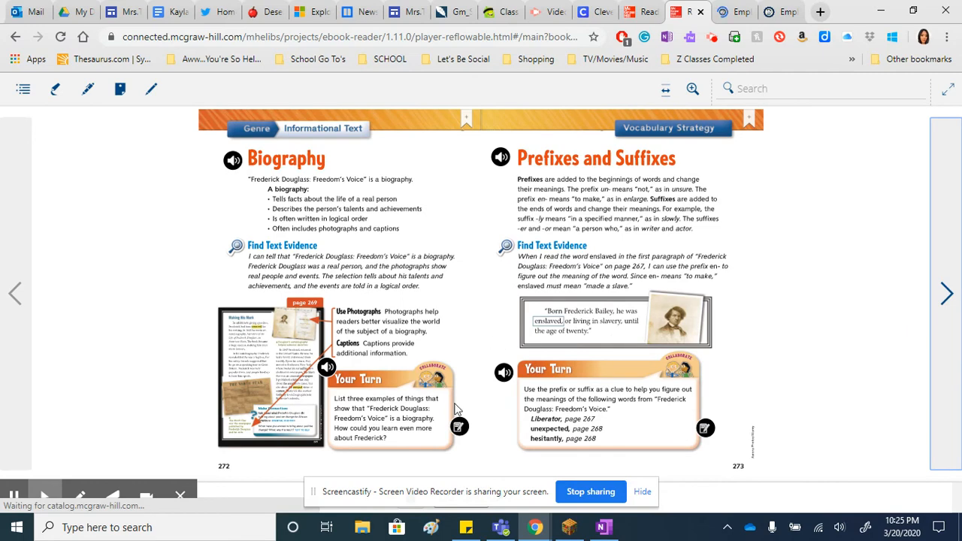
{"action": "left_click", "coordinate": [947, 294]}
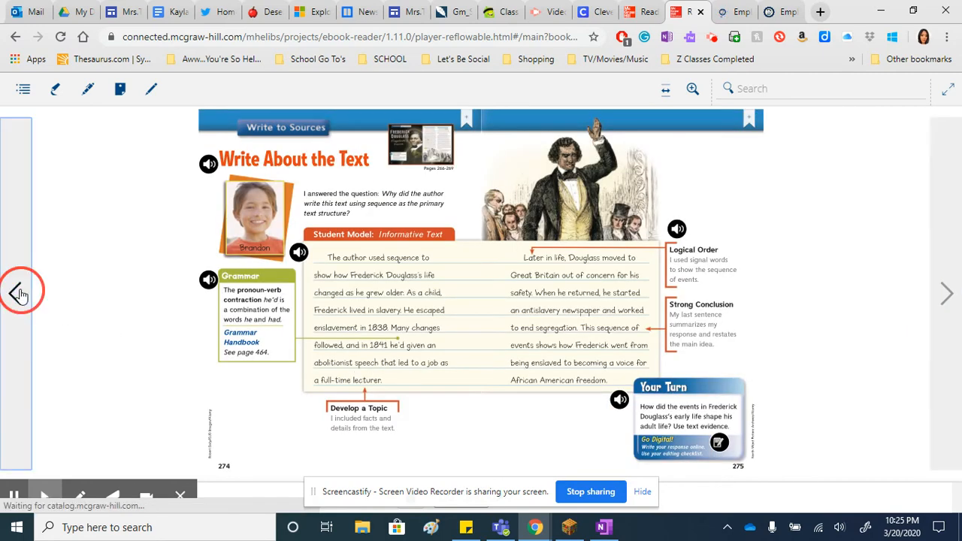
{"action": "left_click", "coordinate": [21, 292]}
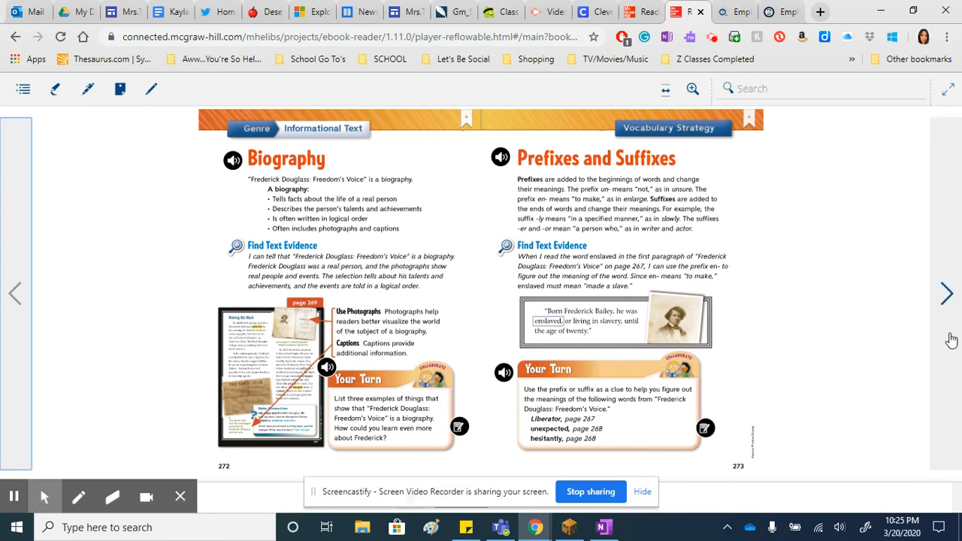
{"action": "left_click", "coordinate": [948, 293]}
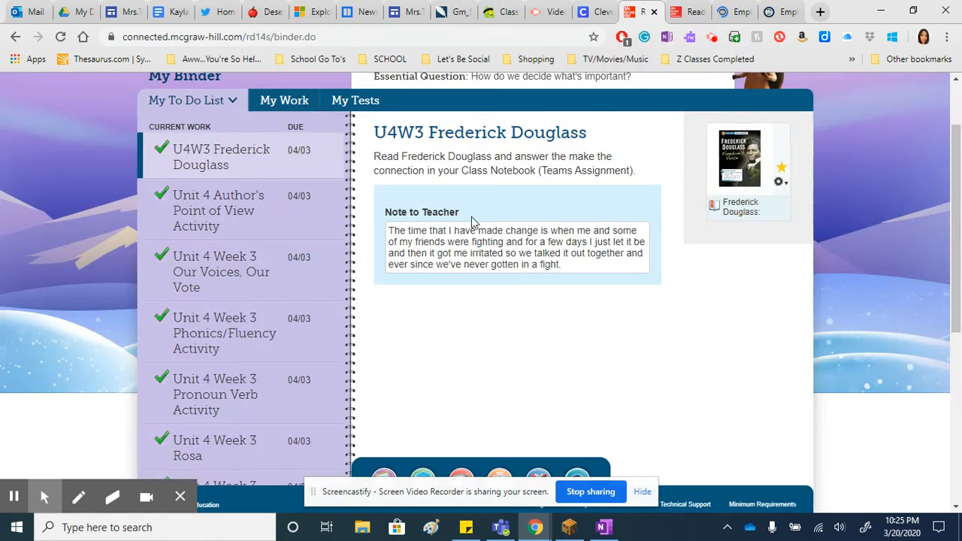
- Select the Unit 4 Week 3 Rosa to-do and launch its Rosa reading resource in the ebook
{"action": "scroll", "scroll_direction": "down", "scroll_amount": 3}
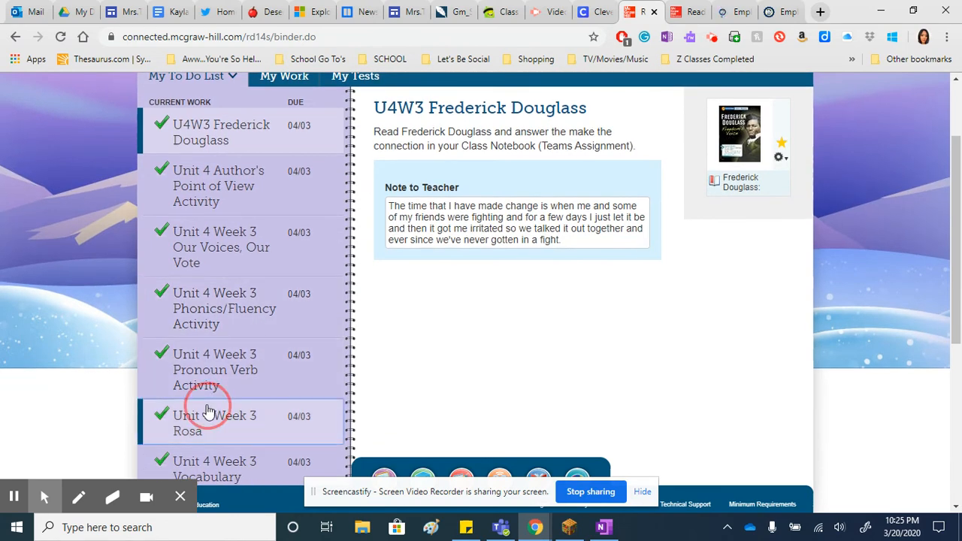
{"action": "left_click", "coordinate": [215, 422]}
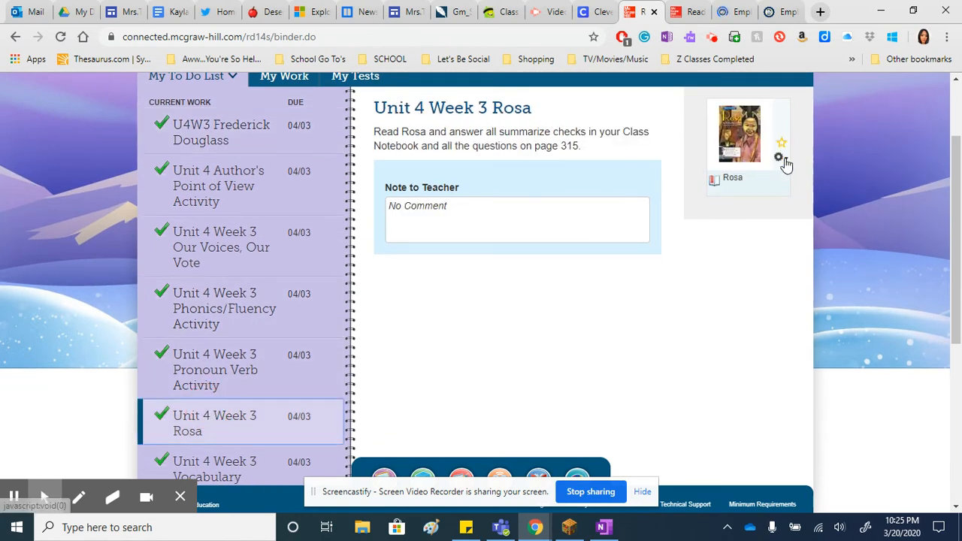
{"action": "left_click", "coordinate": [779, 158]}
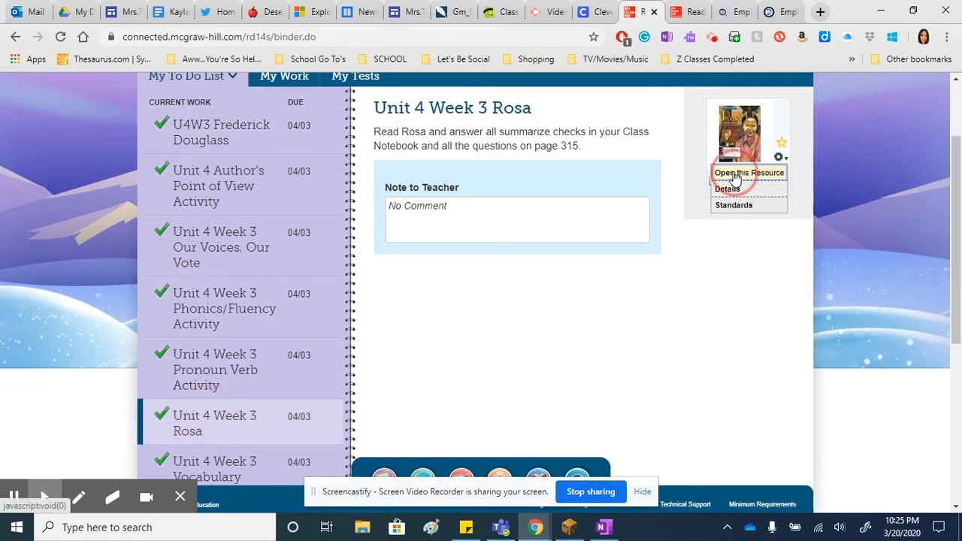
{"action": "left_click", "coordinate": [749, 173]}
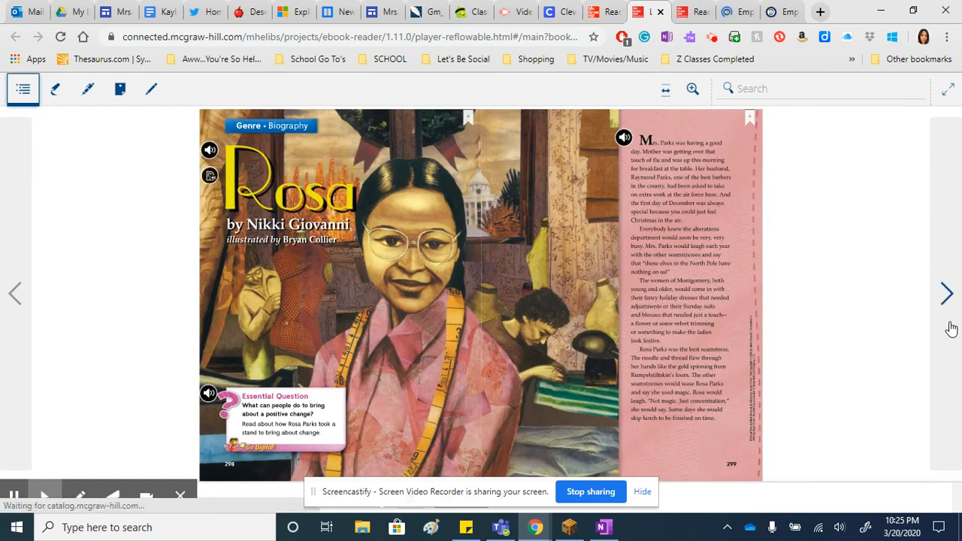
- Page forward through the Rosa story until the About the Author and Respond to the Text spread
{"action": "left_click", "coordinate": [948, 293]}
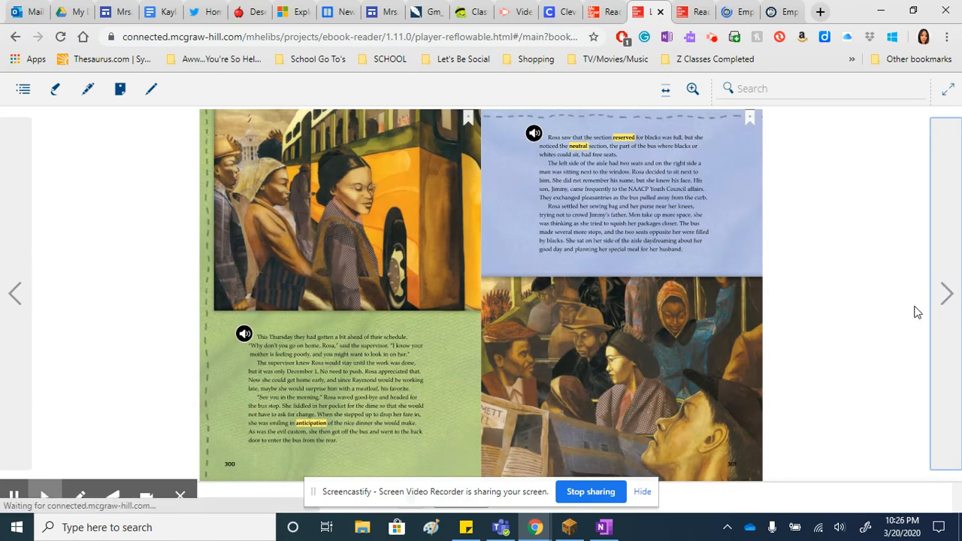
{"action": "left_click", "coordinate": [947, 293]}
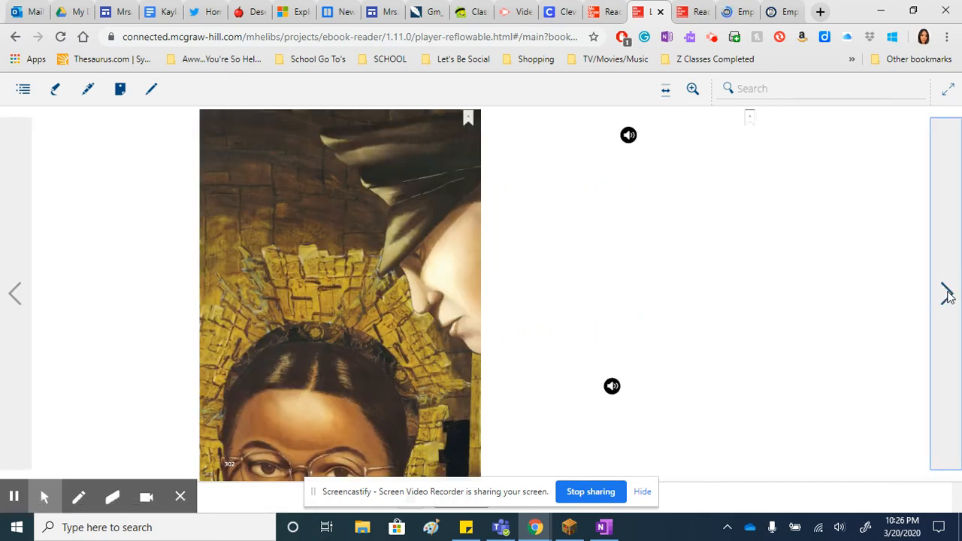
{"action": "left_click", "coordinate": [947, 293]}
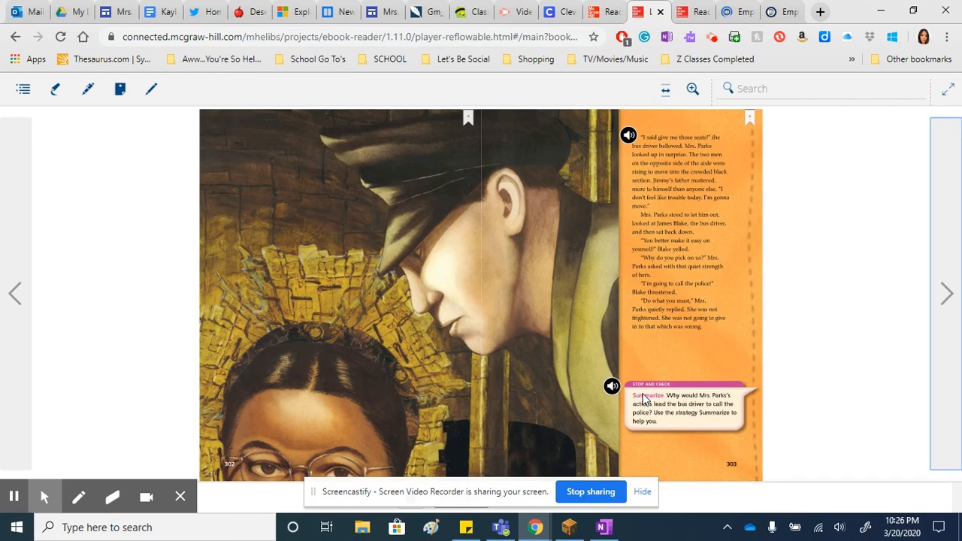
{"action": "mouse_move", "coordinate": [680, 439]}
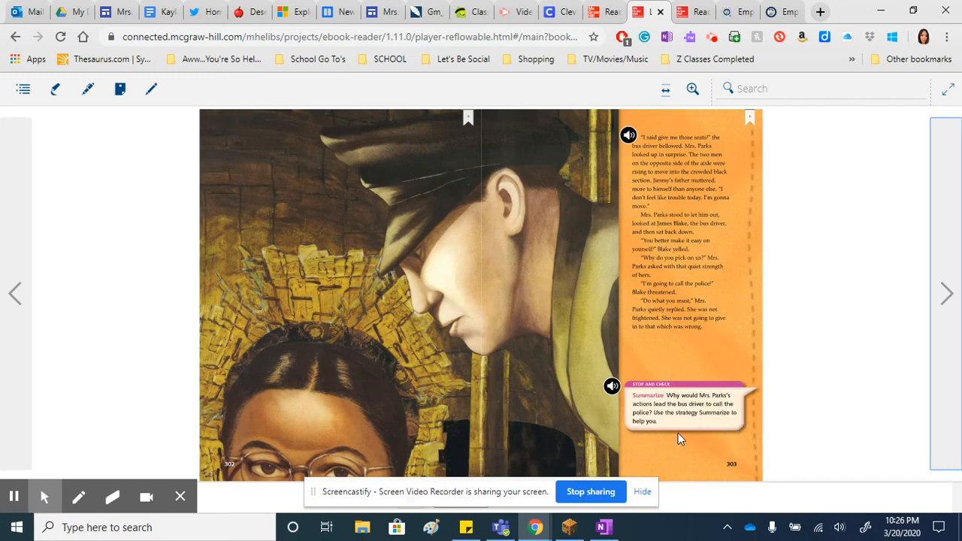
{"action": "mouse_move", "coordinate": [948, 294]}
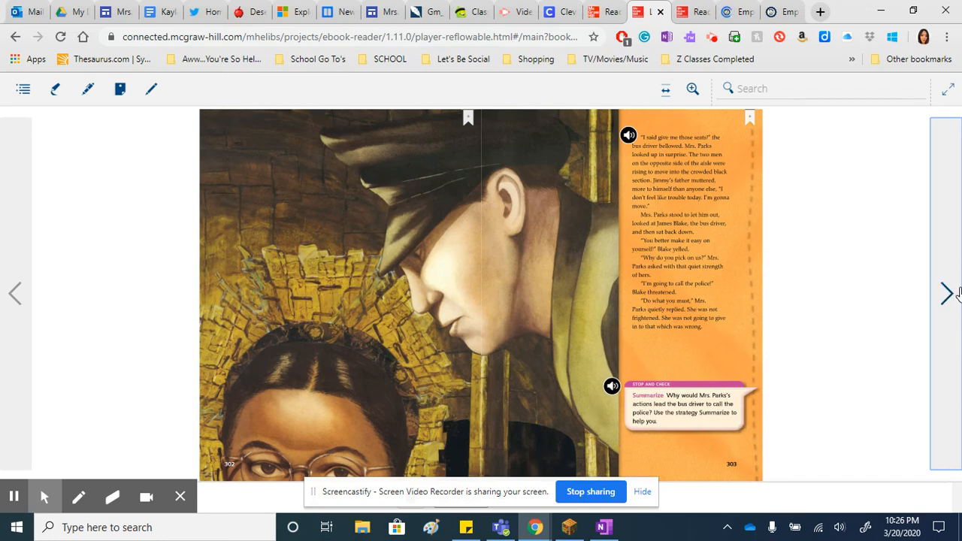
{"action": "left_click", "coordinate": [947, 293]}
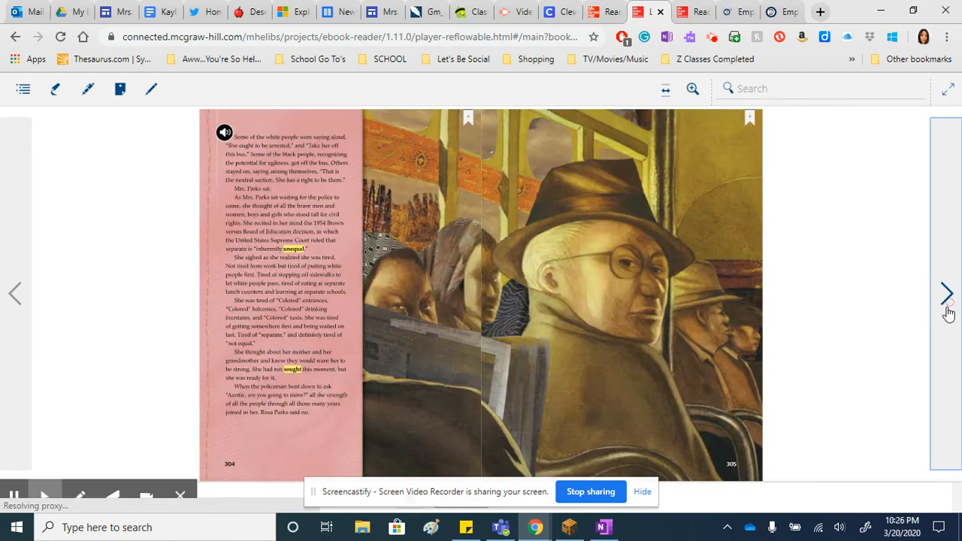
{"action": "left_click", "coordinate": [947, 293]}
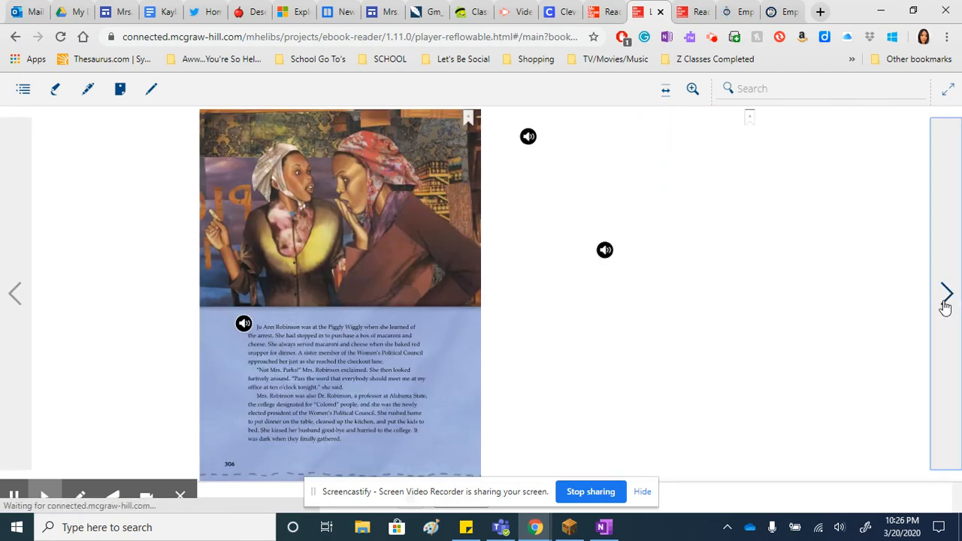
{"action": "left_click", "coordinate": [946, 293]}
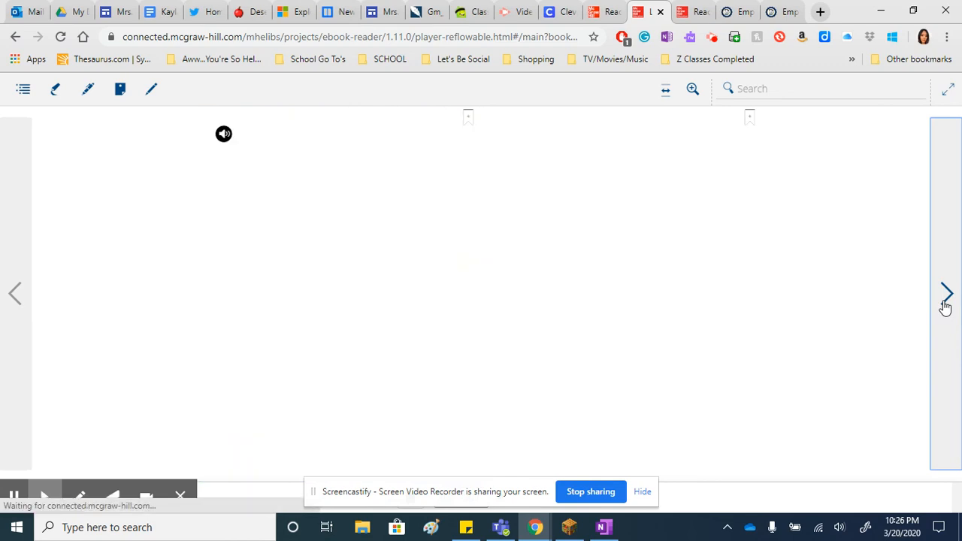
{"action": "left_click", "coordinate": [947, 294]}
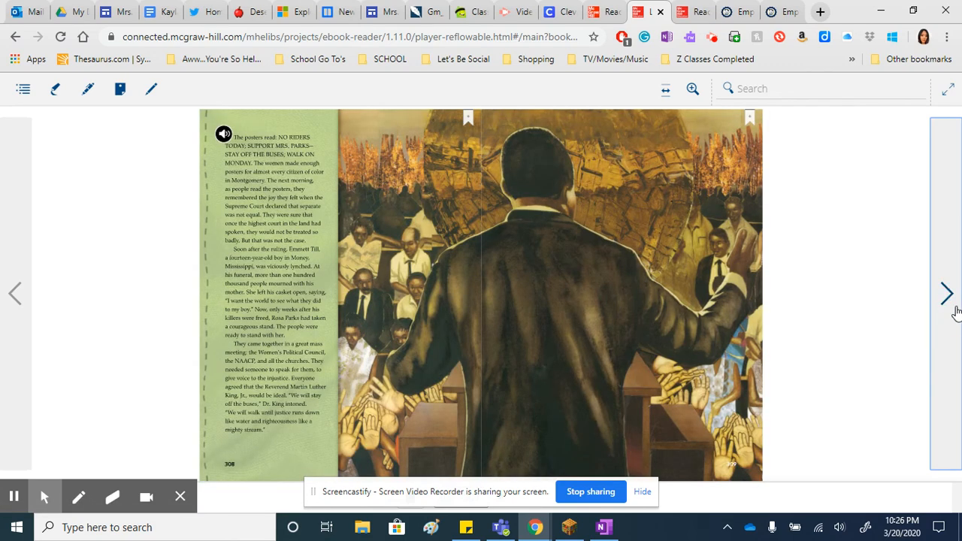
{"action": "left_click", "coordinate": [947, 293]}
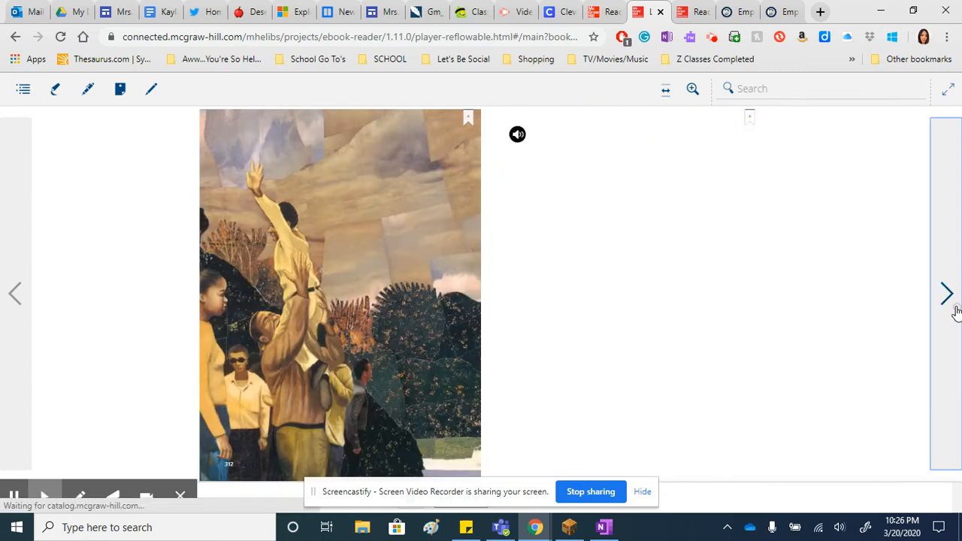
{"action": "left_click", "coordinate": [948, 293]}
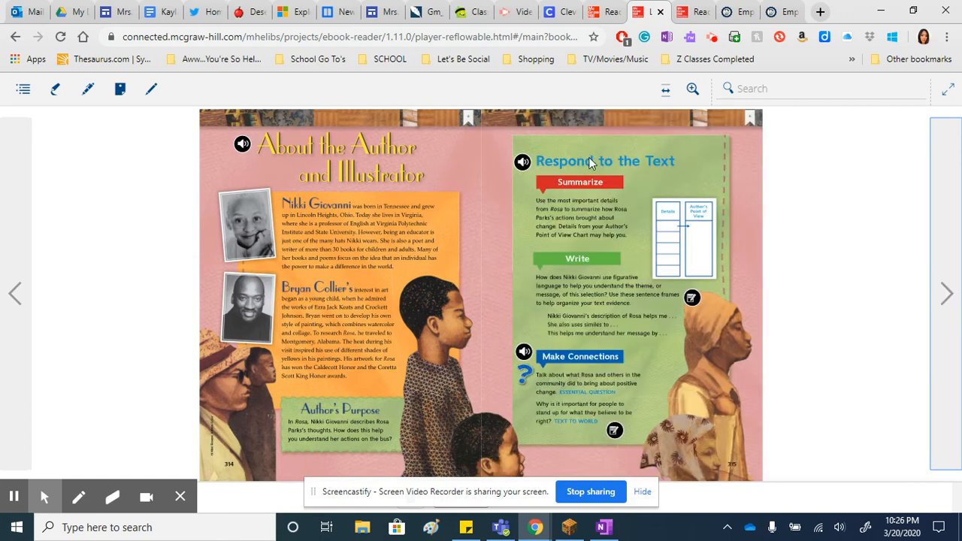
{"action": "mouse_move", "coordinate": [710, 304]}
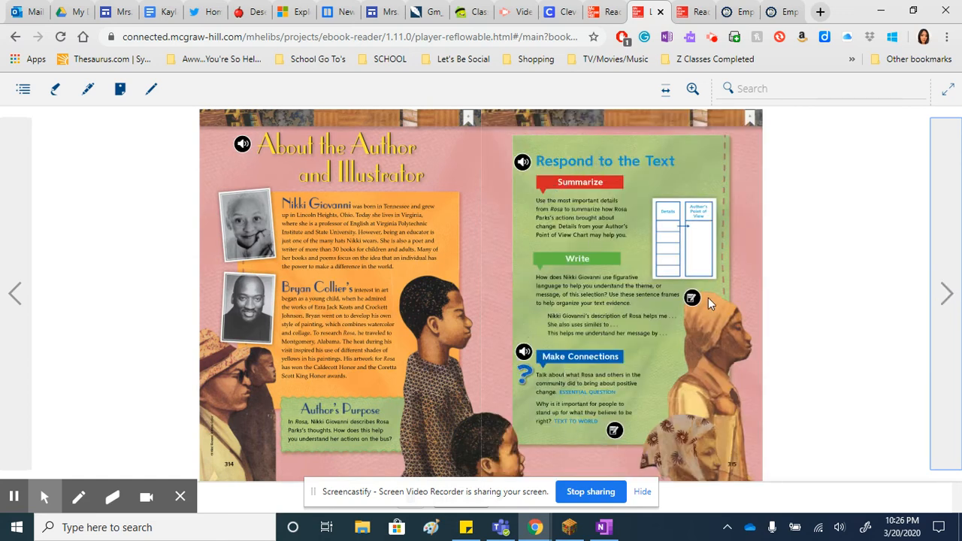
{"action": "mouse_move", "coordinate": [951, 293]}
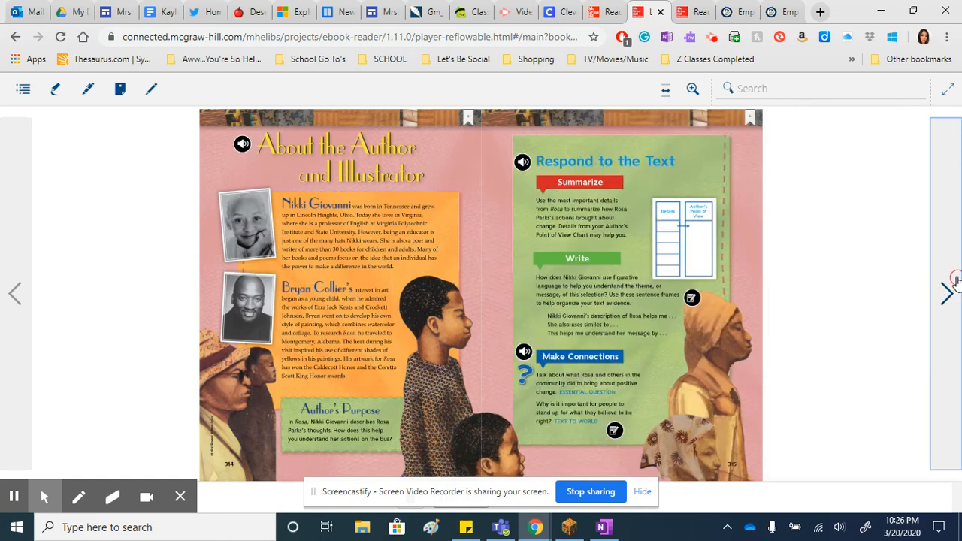
- Reach the Our Voices, Our Votes and Women's Suffrage pages, then return to OneNote's Week 30 plan
{"action": "left_click", "coordinate": [947, 293]}
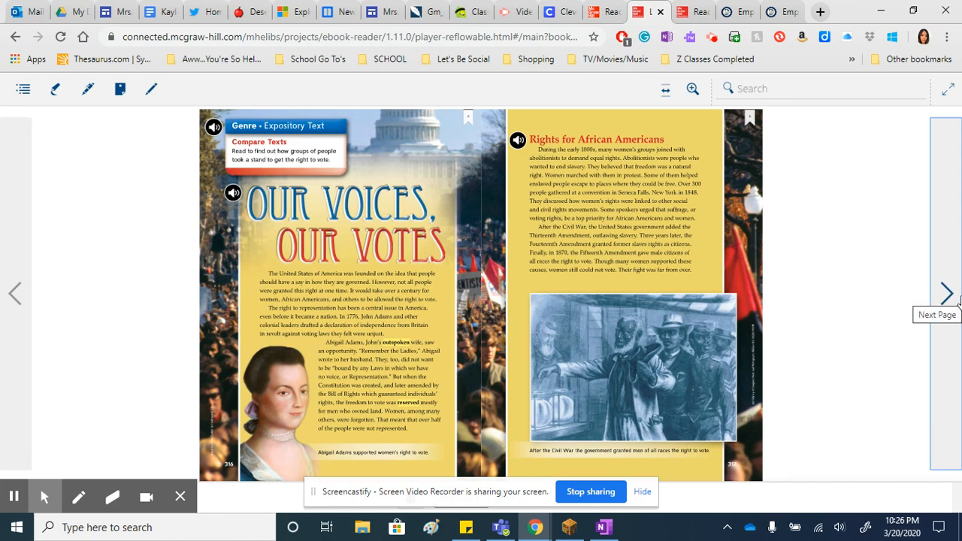
{"action": "left_click", "coordinate": [948, 294]}
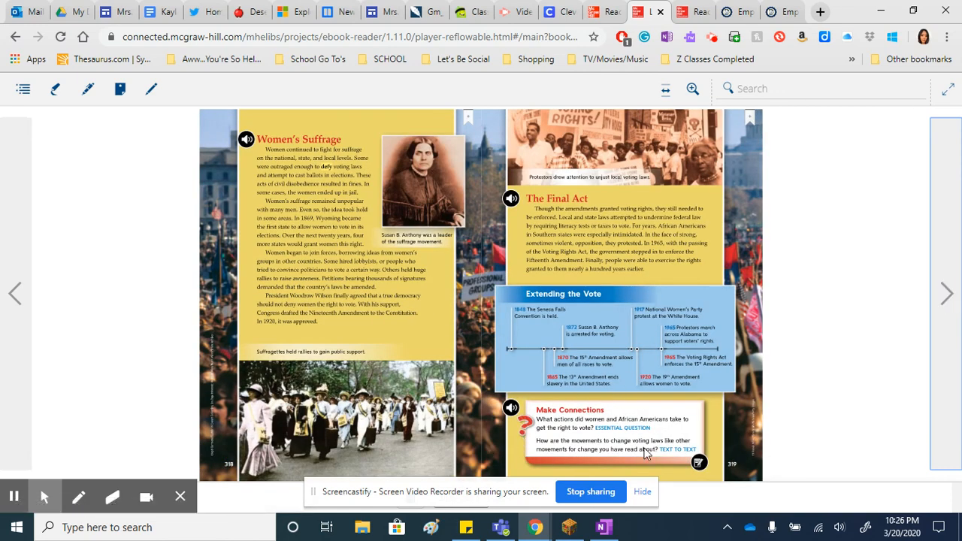
{"action": "mouse_move", "coordinate": [554, 259]}
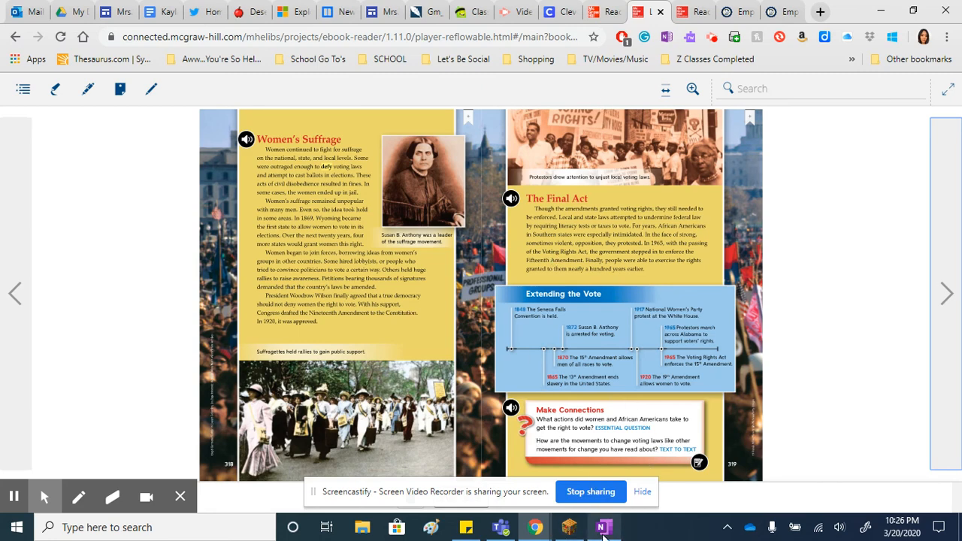
{"action": "left_click", "coordinate": [605, 526]}
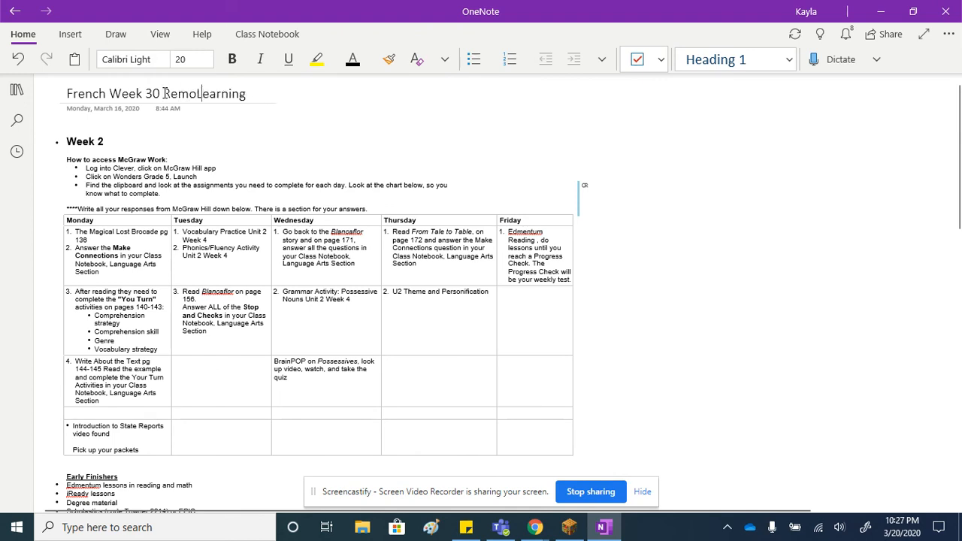
{"action": "scroll", "scroll_direction": "down", "scroll_amount": 3}
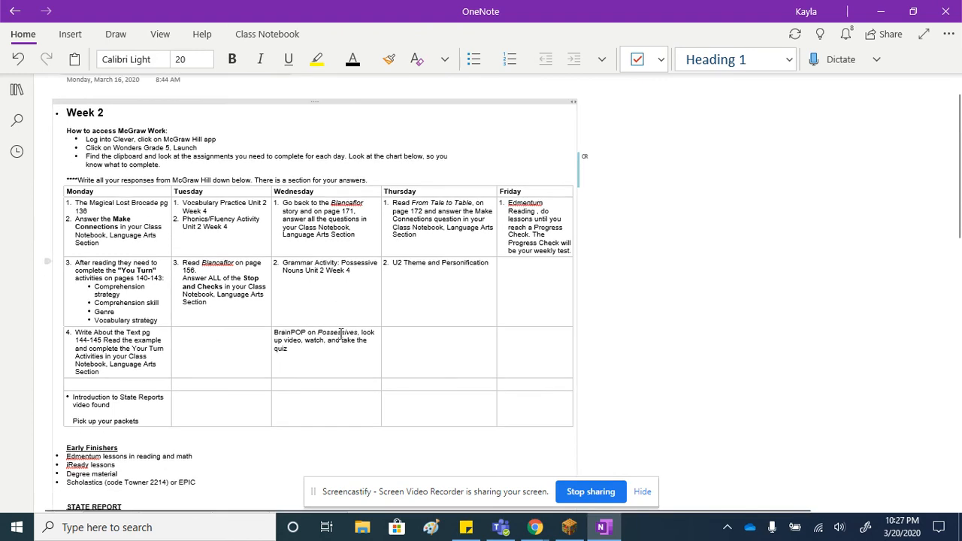
{"action": "mouse_move", "coordinate": [391, 304]}
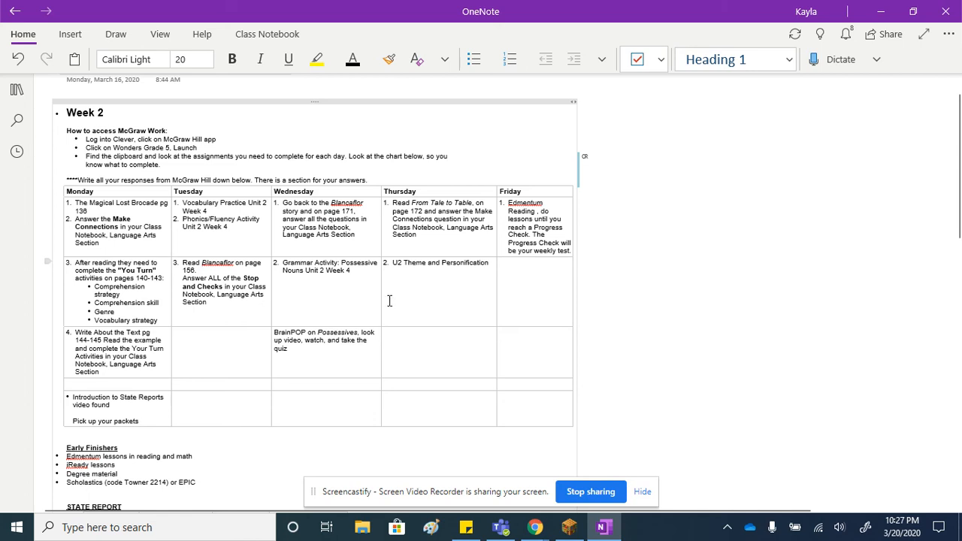
{"action": "mouse_move", "coordinate": [321, 355]}
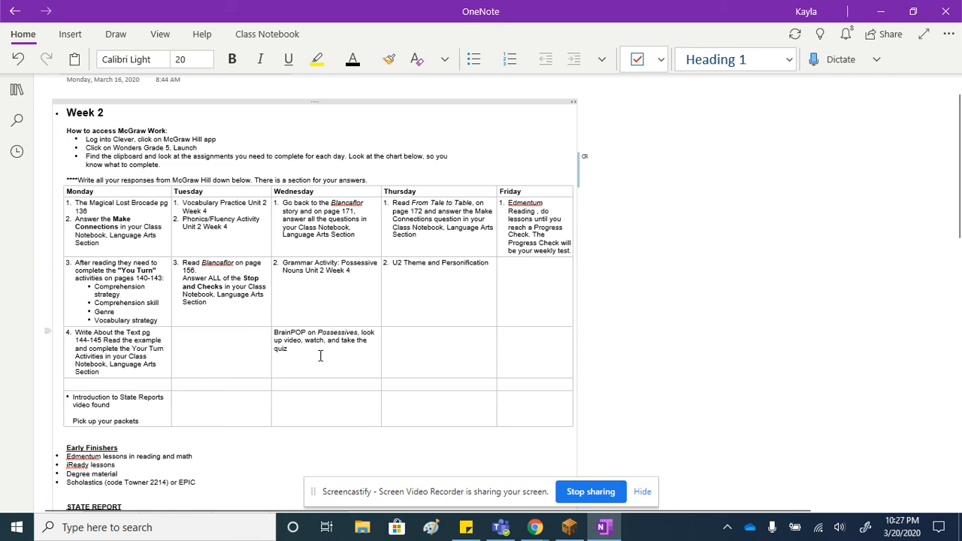
{"action": "mouse_move", "coordinate": [330, 346]}
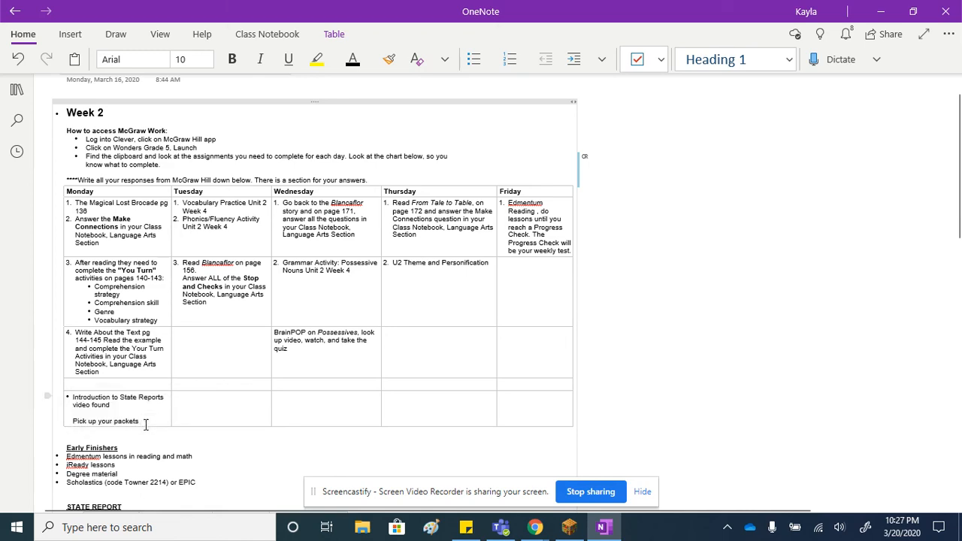
- Scroll the French Week 30 page down past Early Finishers to the State Report table
{"action": "scroll", "scroll_direction": "down", "scroll_amount": 3}
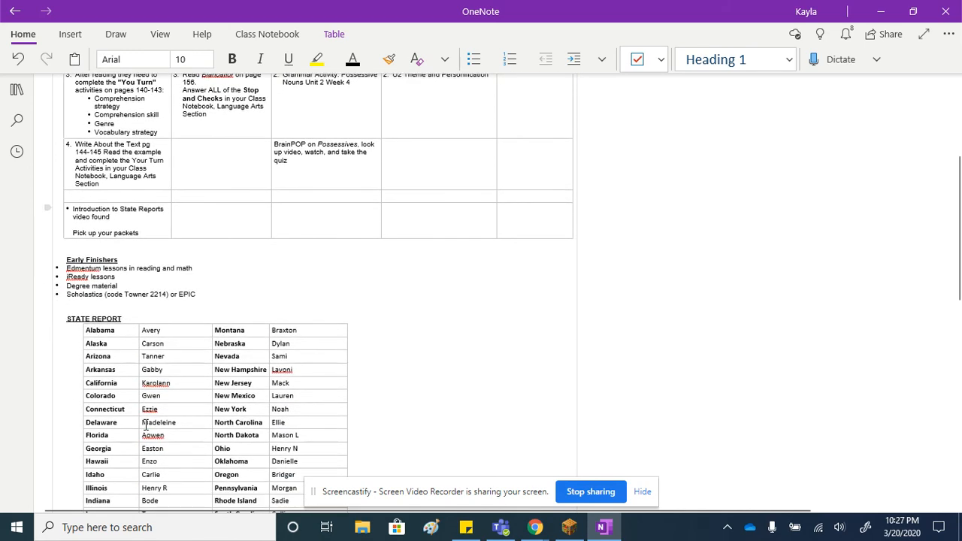
{"action": "scroll", "scroll_direction": "down", "scroll_amount": 3}
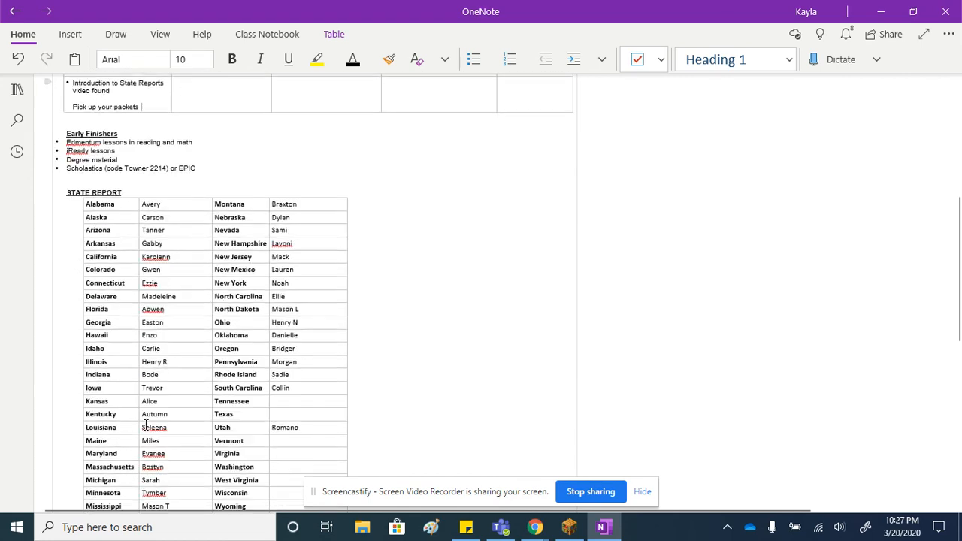
{"action": "scroll", "scroll_direction": "down", "scroll_amount": 3}
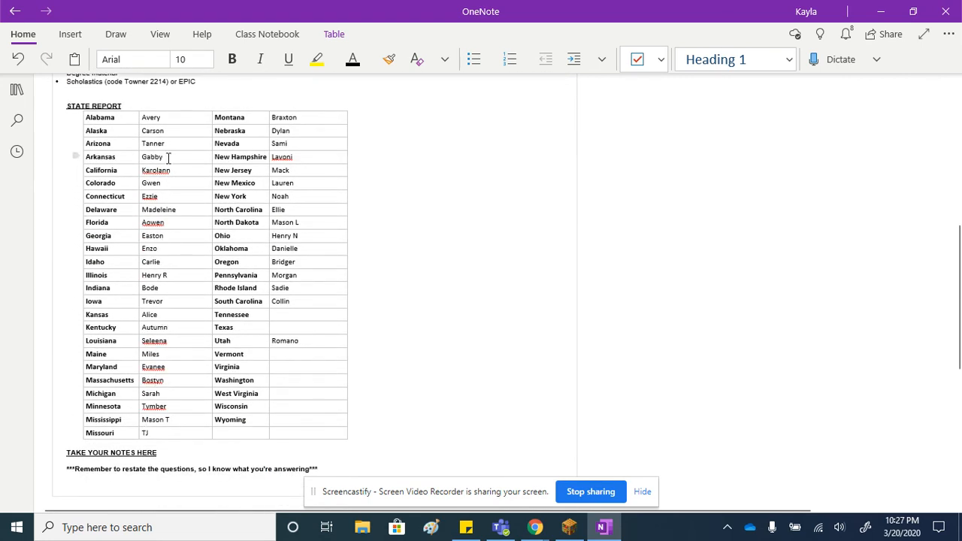
{"action": "scroll", "scroll_direction": "down", "scroll_amount": 3}
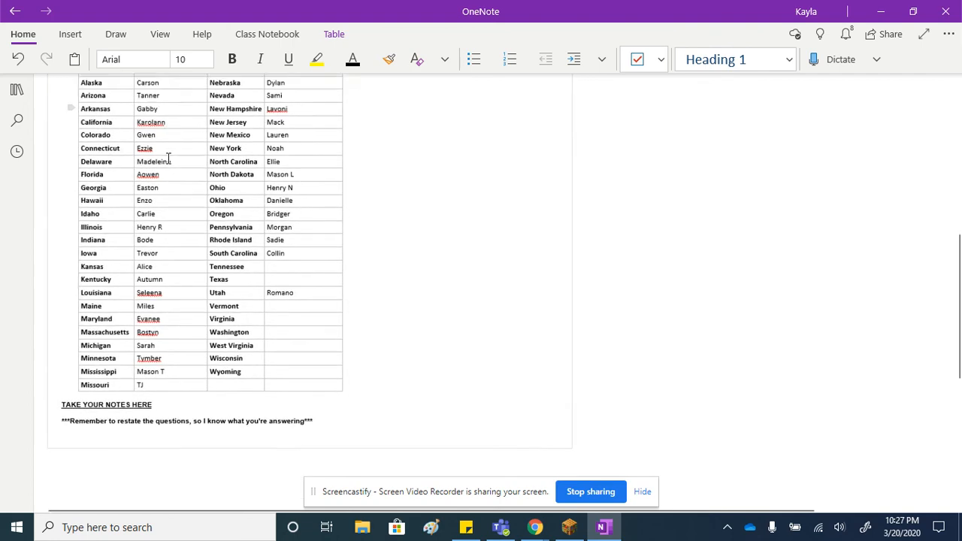